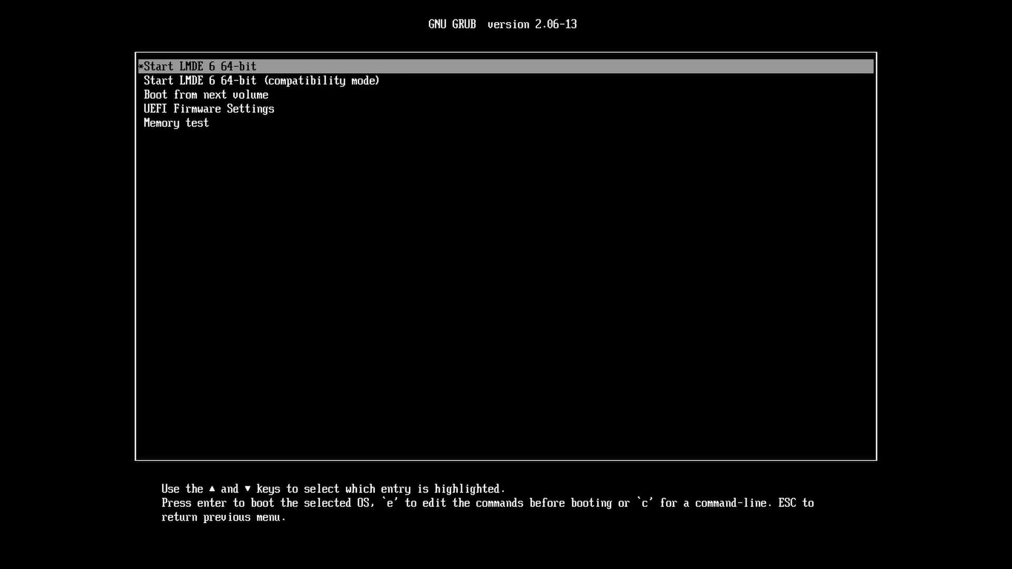
- Boot LMDE 6 from the GRUB menu using the compatibility mode entry
key("Down")
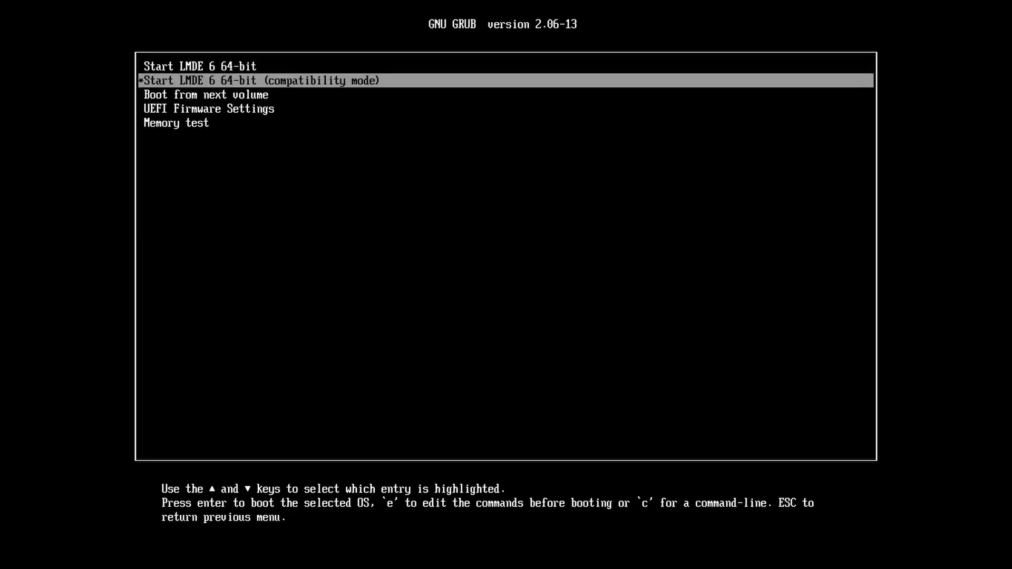
key("Return")
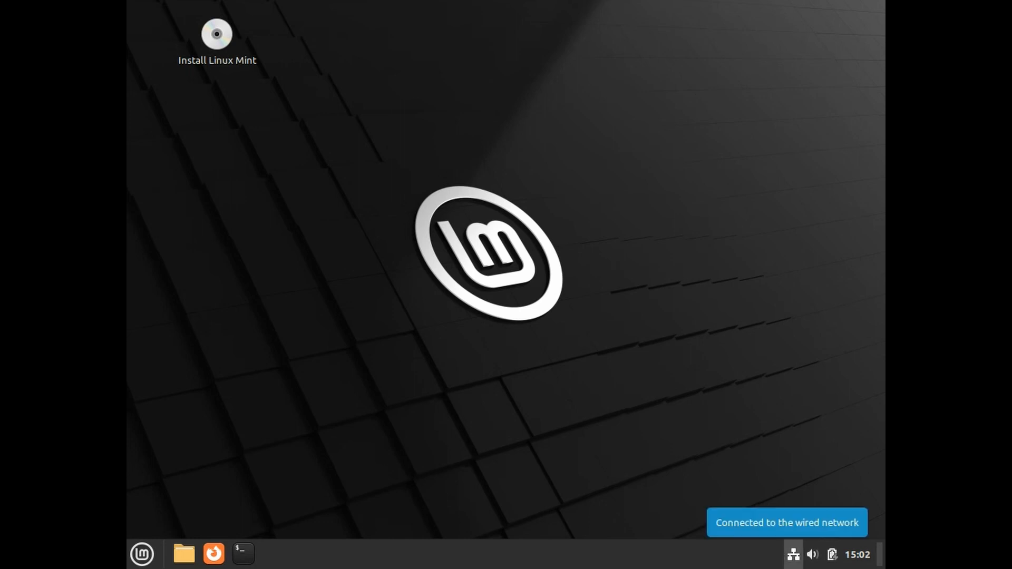
- Launch the LMDE installer, accept the vbox user account and existing partitions, and start installing
double_click(216, 34)
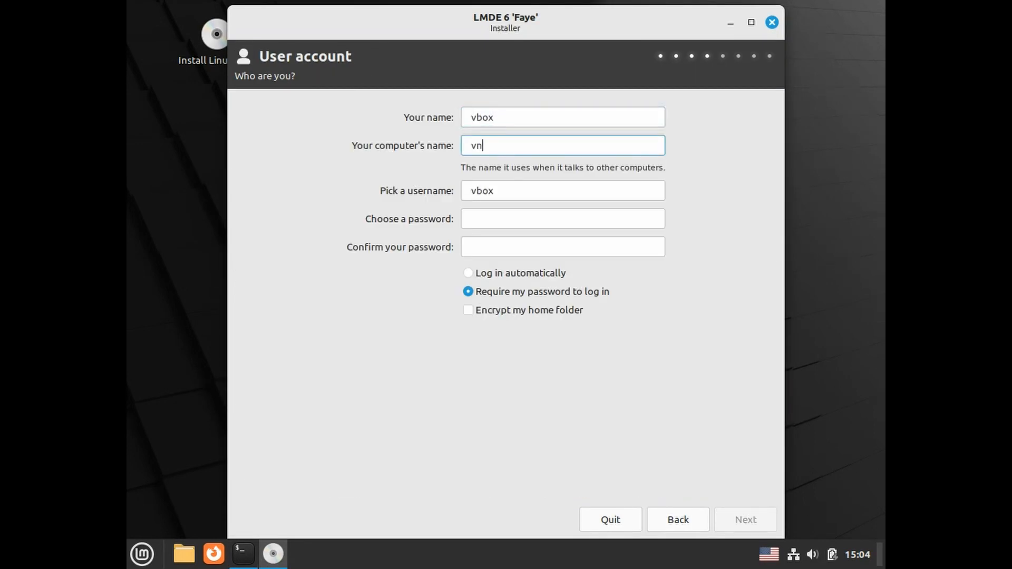
left_click(744, 520)
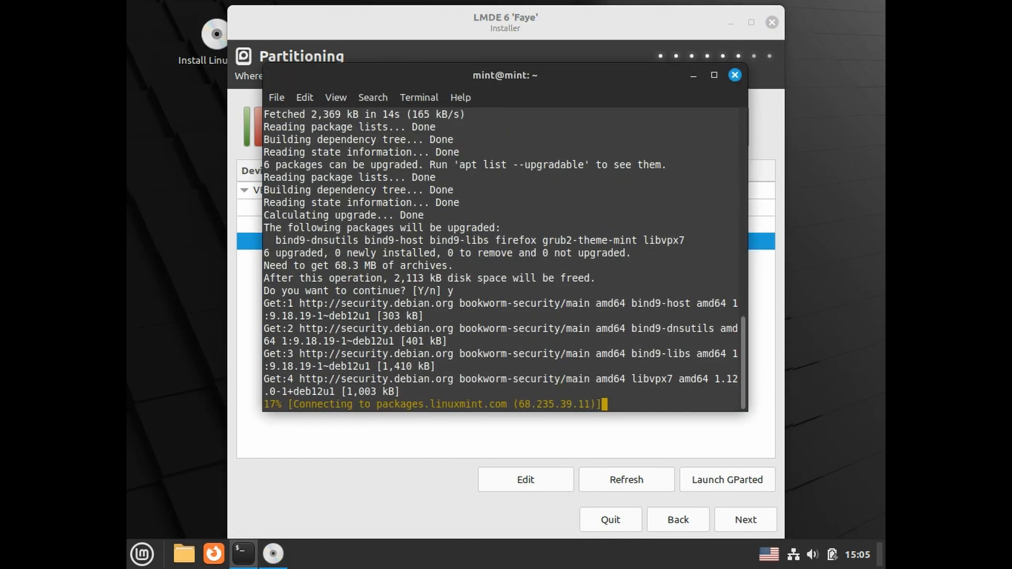
left_click(735, 75)
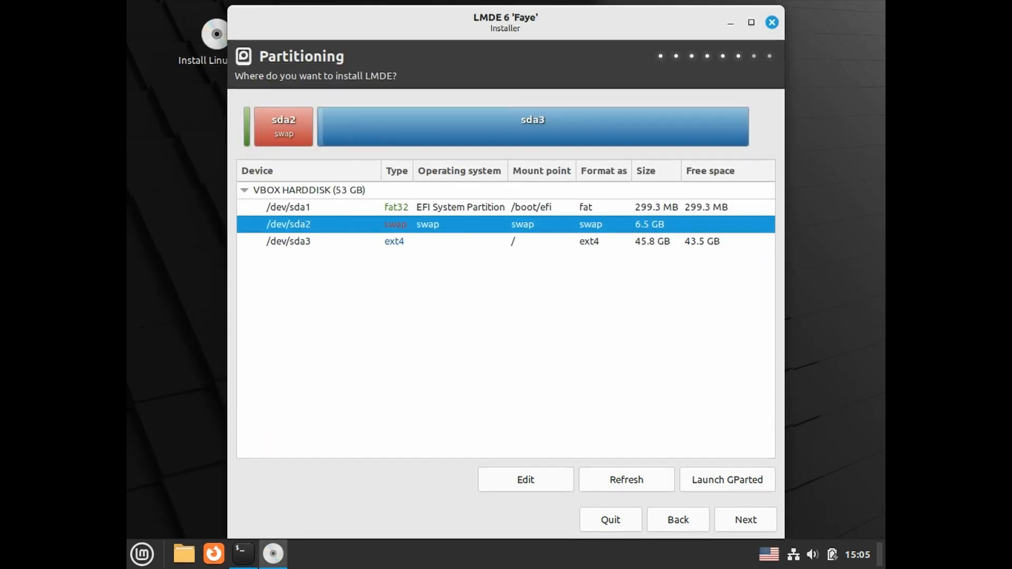
left_click(744, 520)
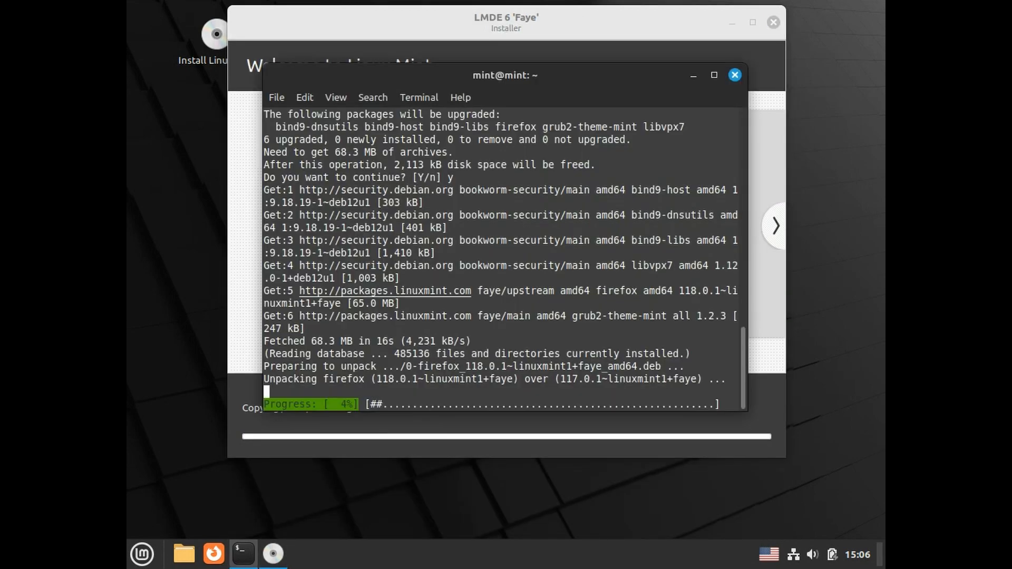
- Page through the installer slideshow, then restart into the installed LMDE 6 system
left_click(734, 75)
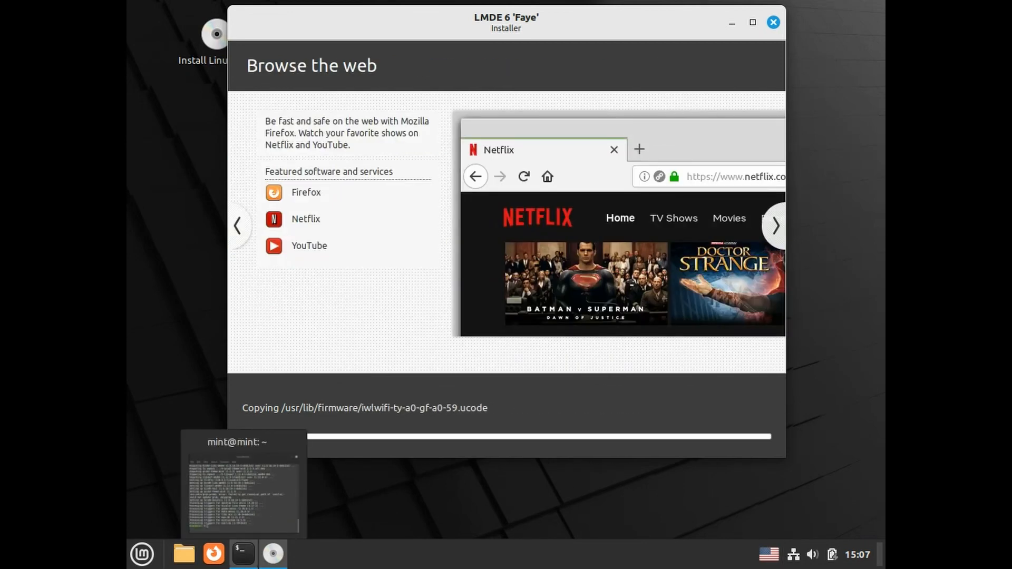
left_click(774, 226)
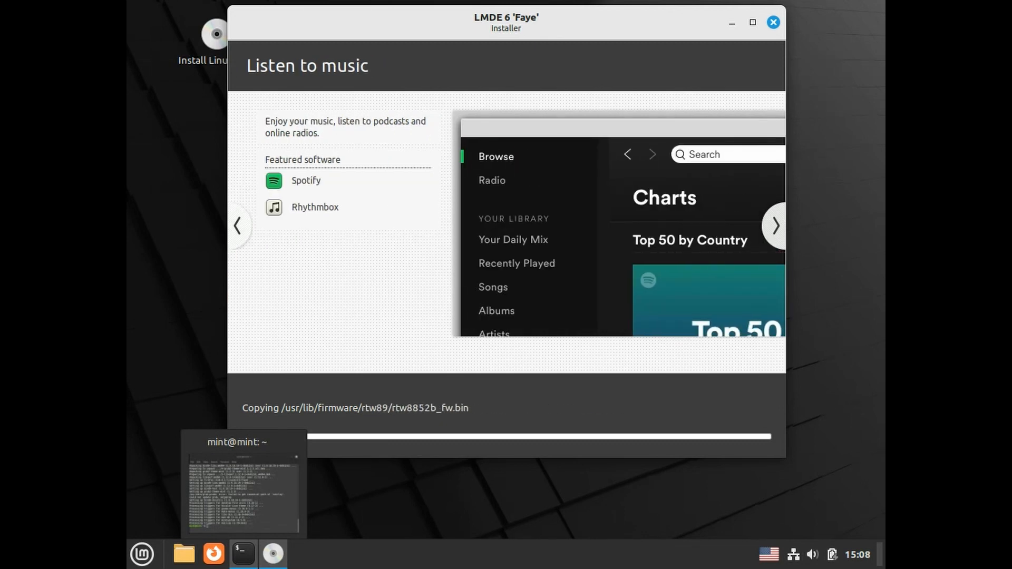
left_click(774, 226)
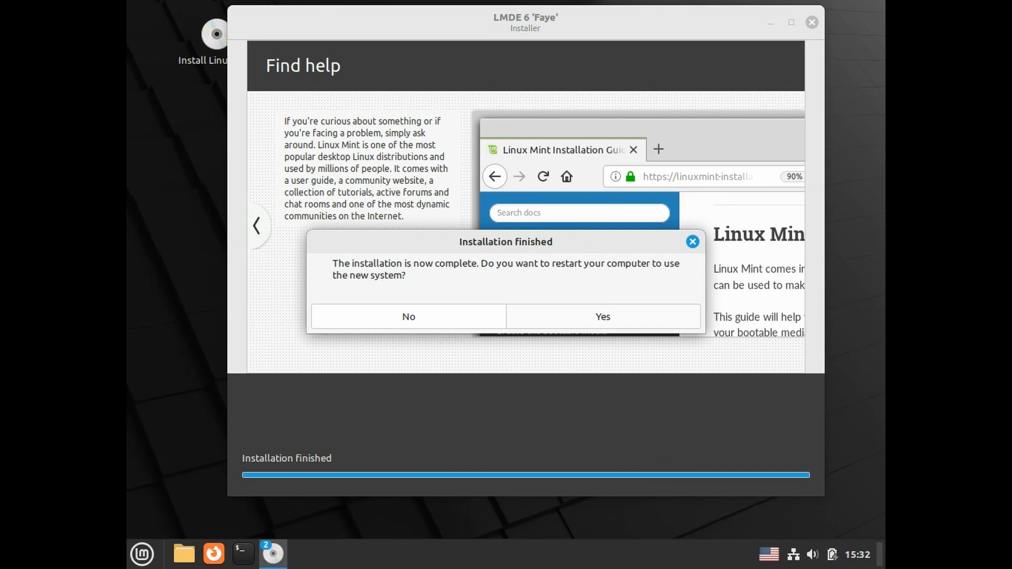
left_click(601, 316)
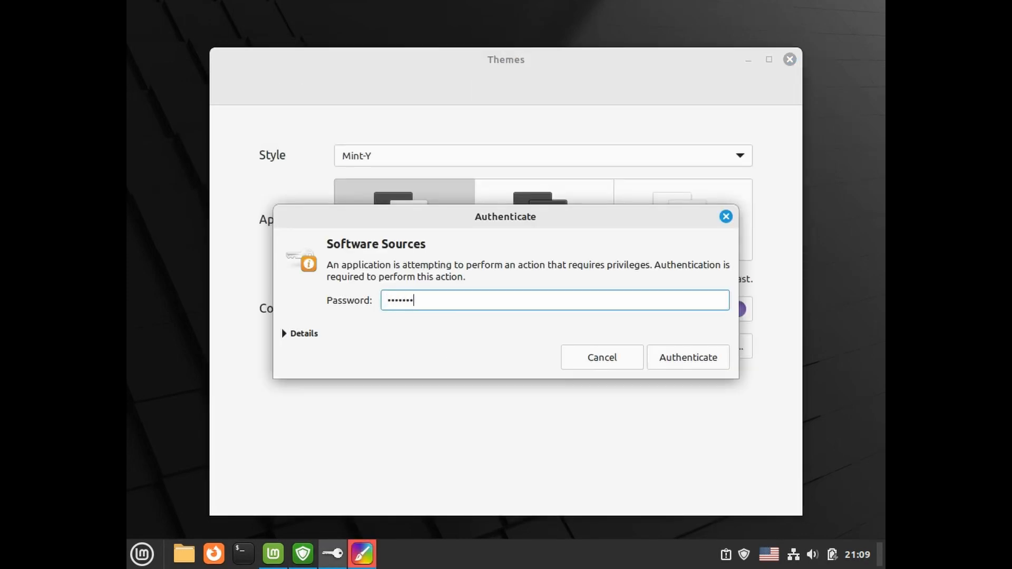
- Authenticate Software Sources, refresh Update Manager, and authorize installing the four updates
left_click(687, 357)
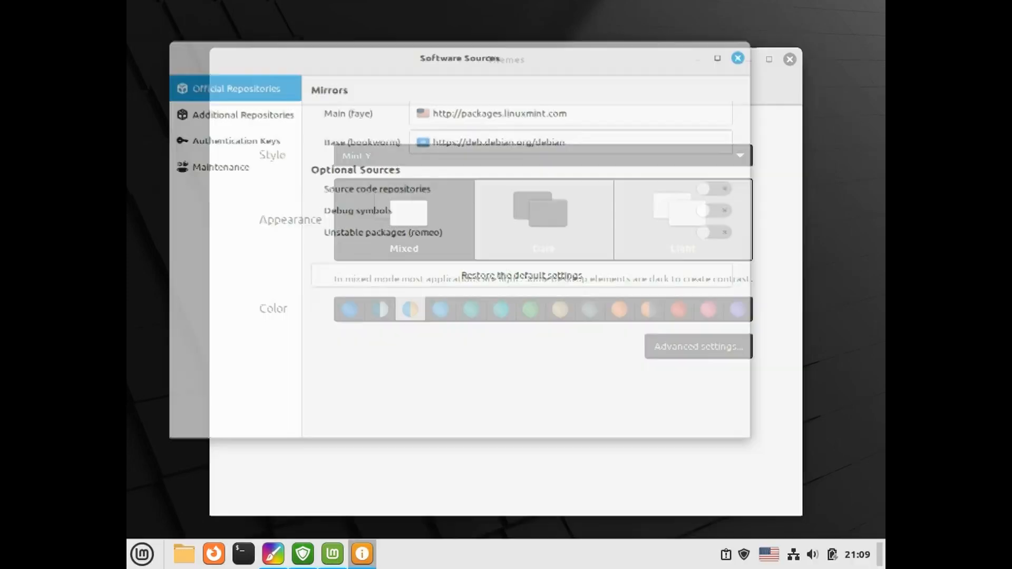
left_click(737, 58)
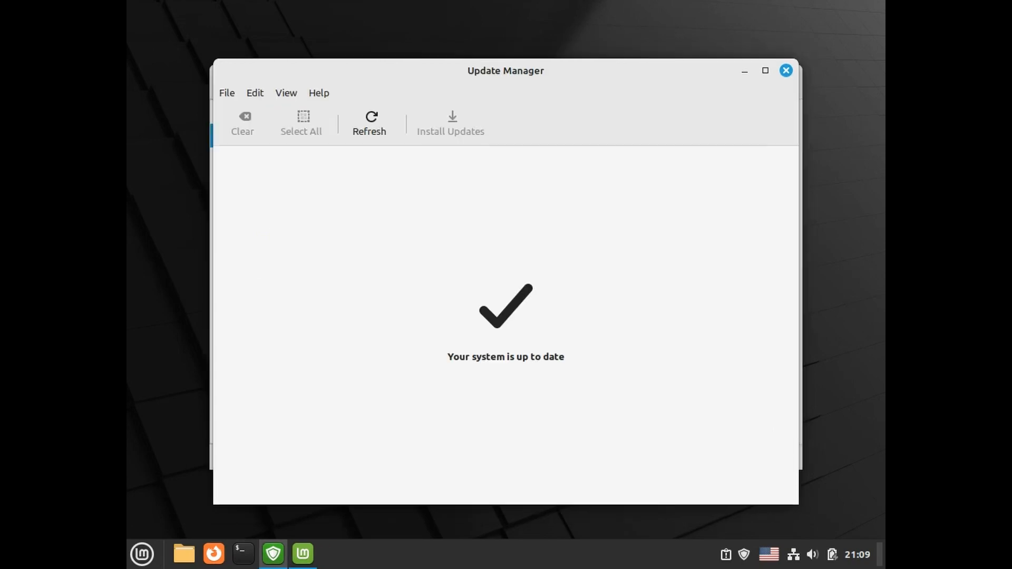
left_click(369, 123)
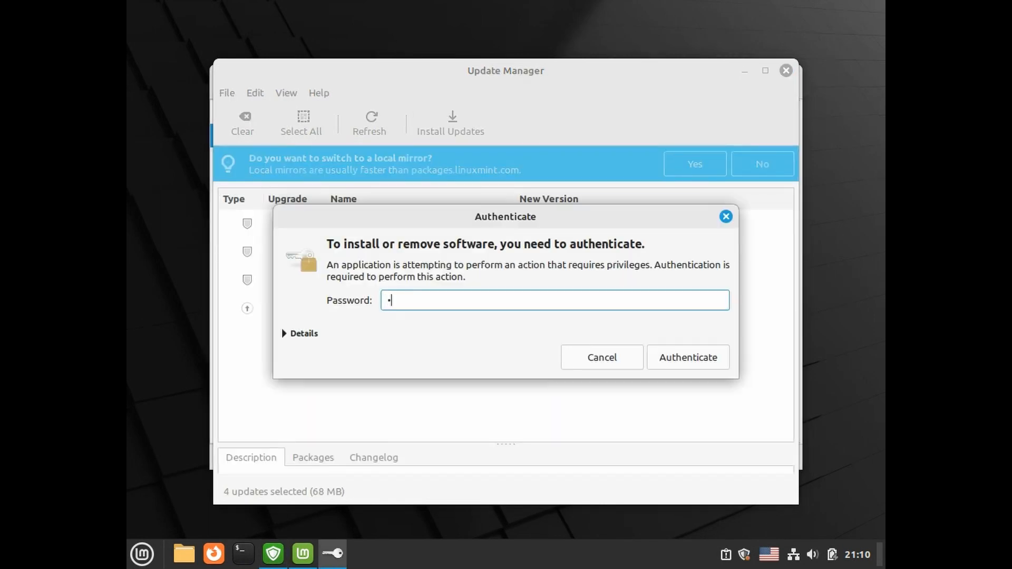
left_click(687, 357)
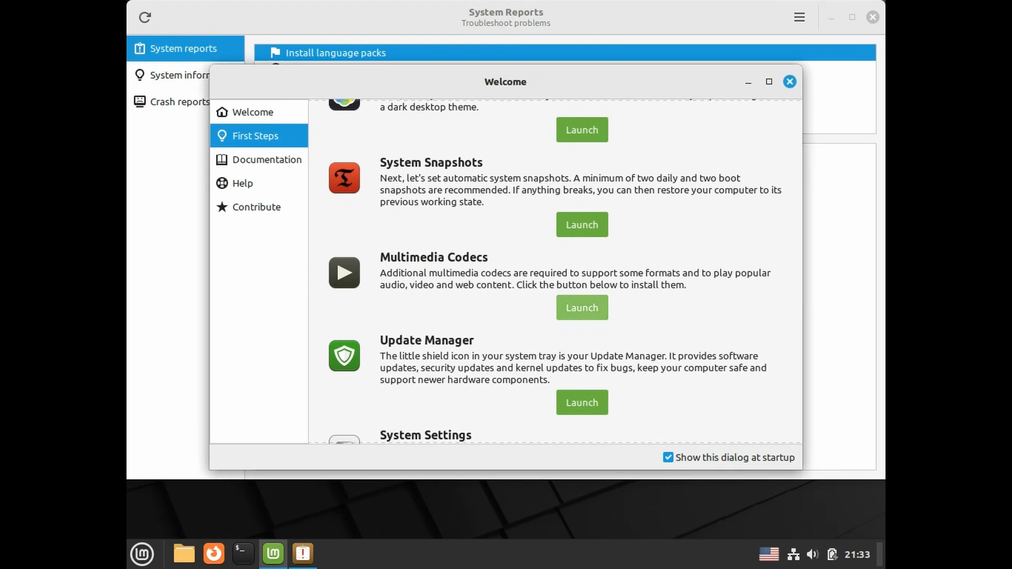
- Install the missing language packs and search Software Manager for bleachbit
left_click(790, 81)
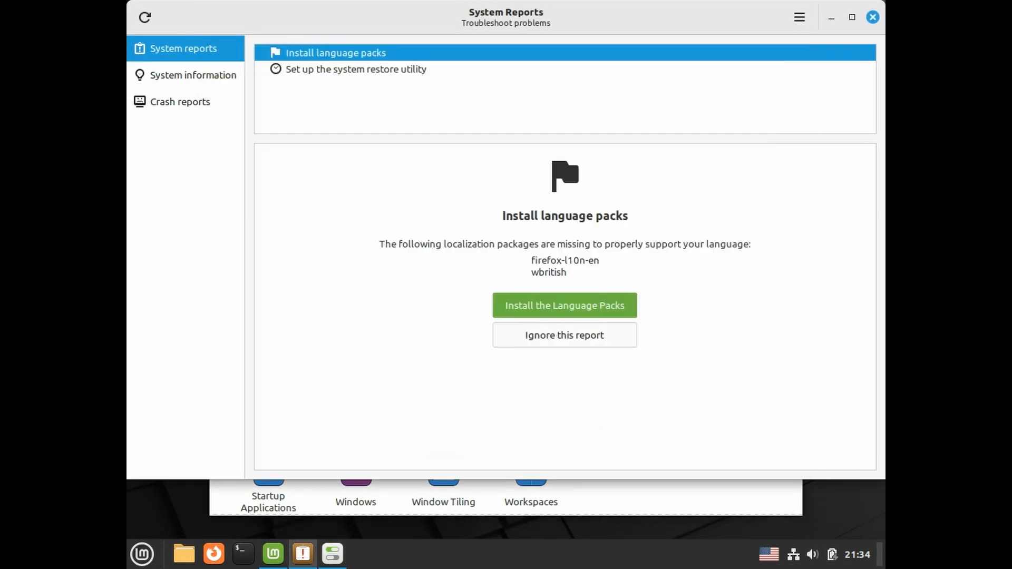
left_click(564, 305)
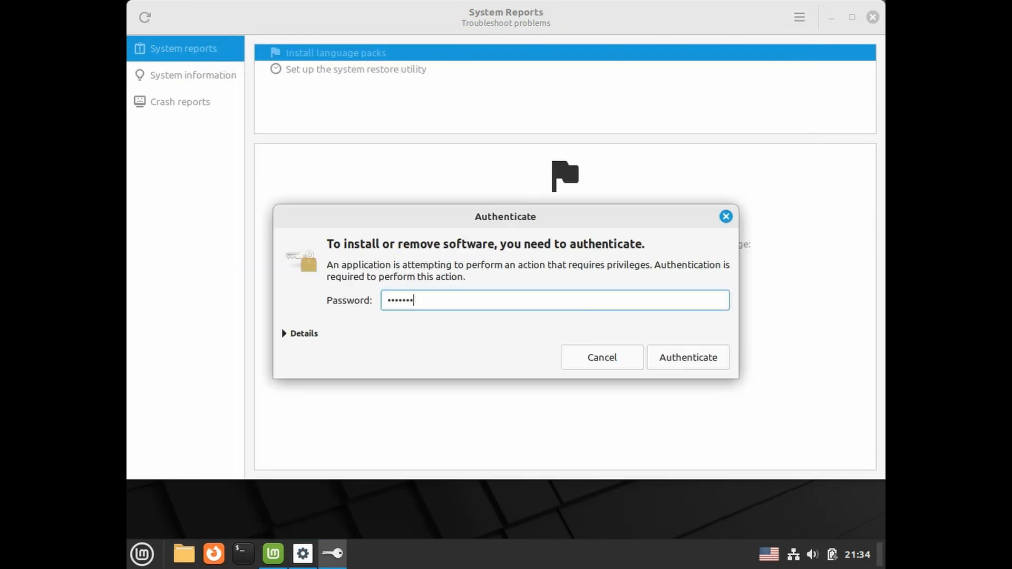
left_click(687, 357)
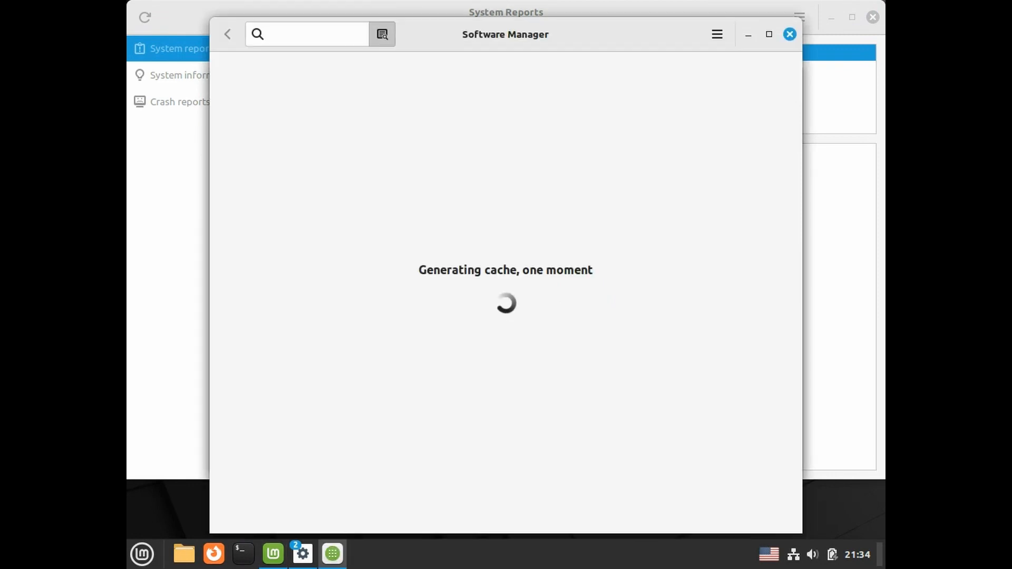
type("bleachbit")
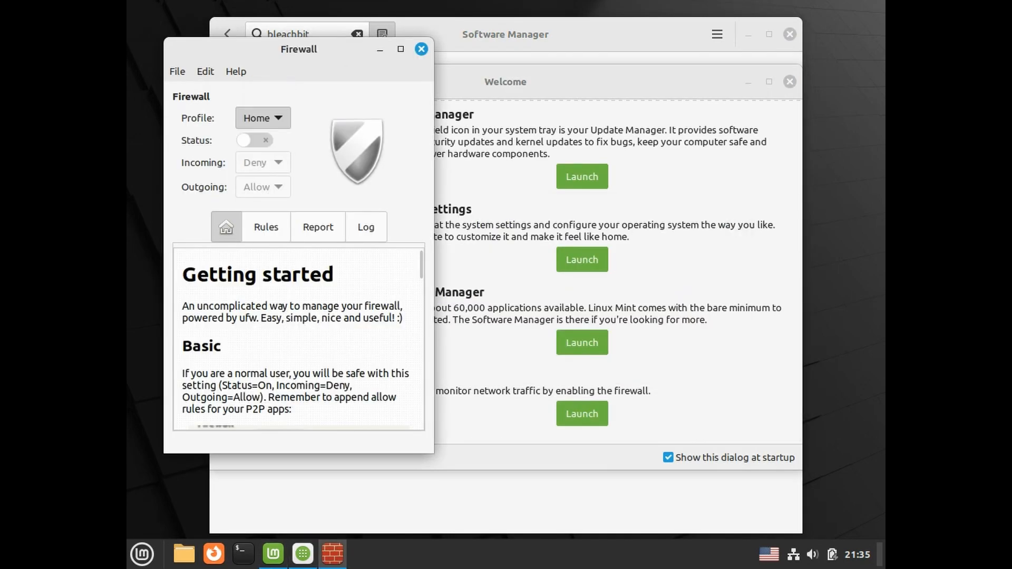
- Turn the firewall on under the Office profile
left_click(262, 117)
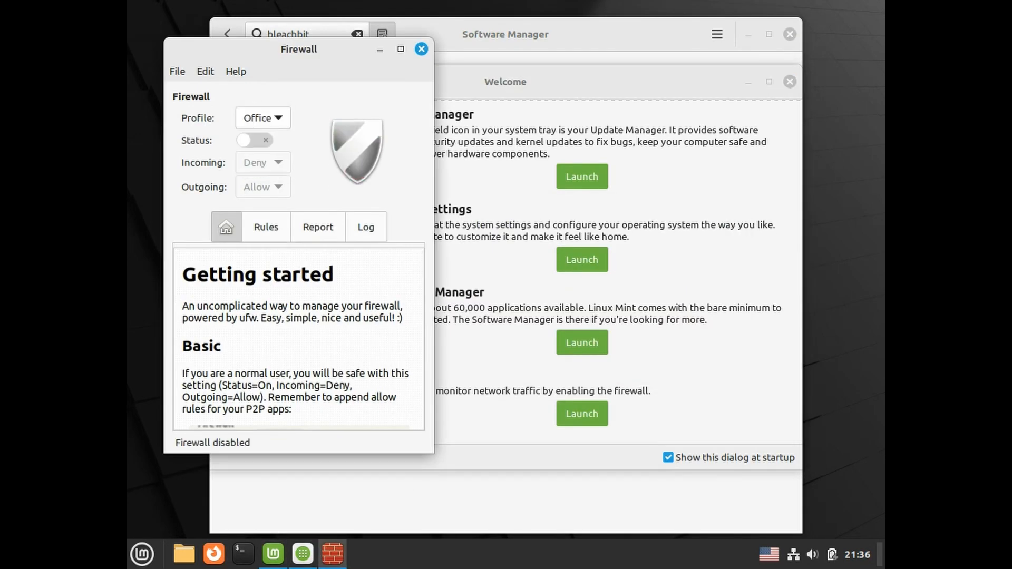
left_click(506, 82)
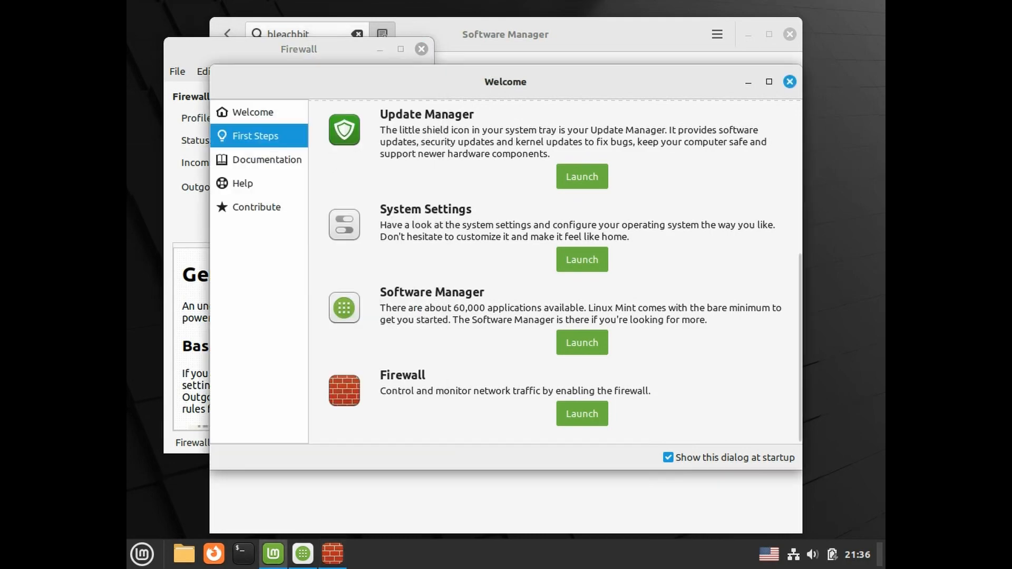
left_click(789, 81)
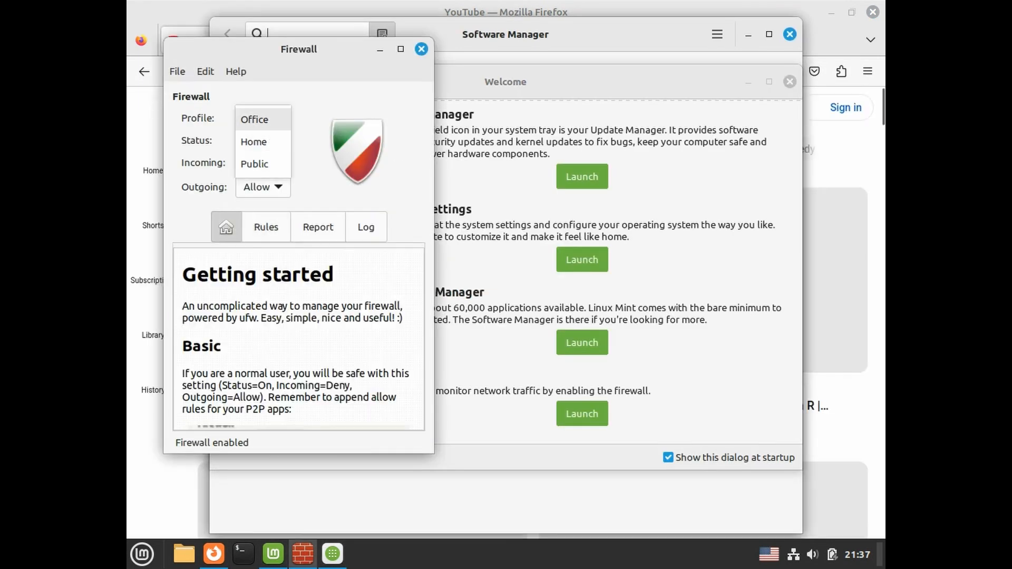
left_click(253, 118)
type("bleach")
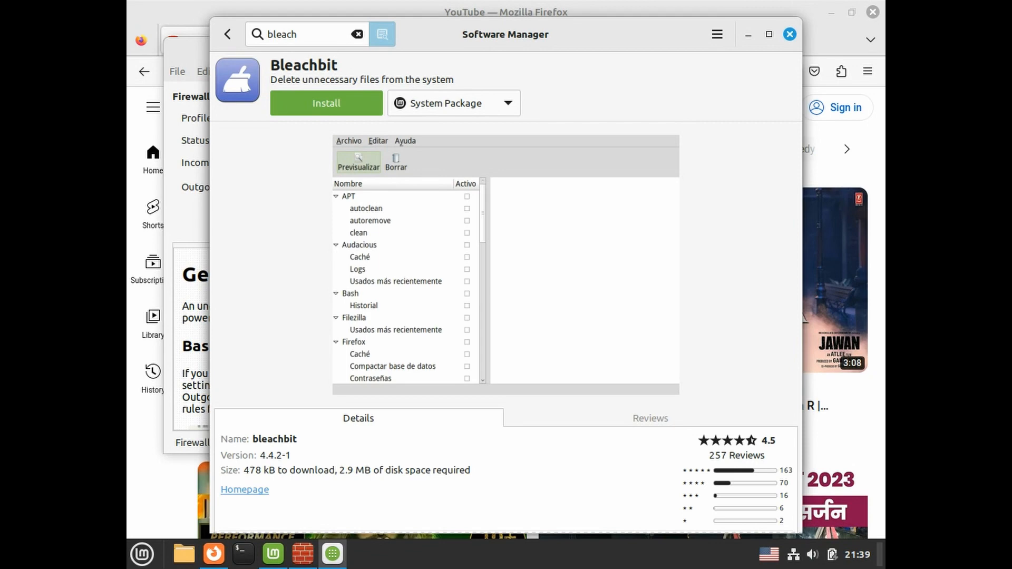
- Install Bleachbit, then start and exit the Python 3 interpreter in a terminal
left_click(325, 104)
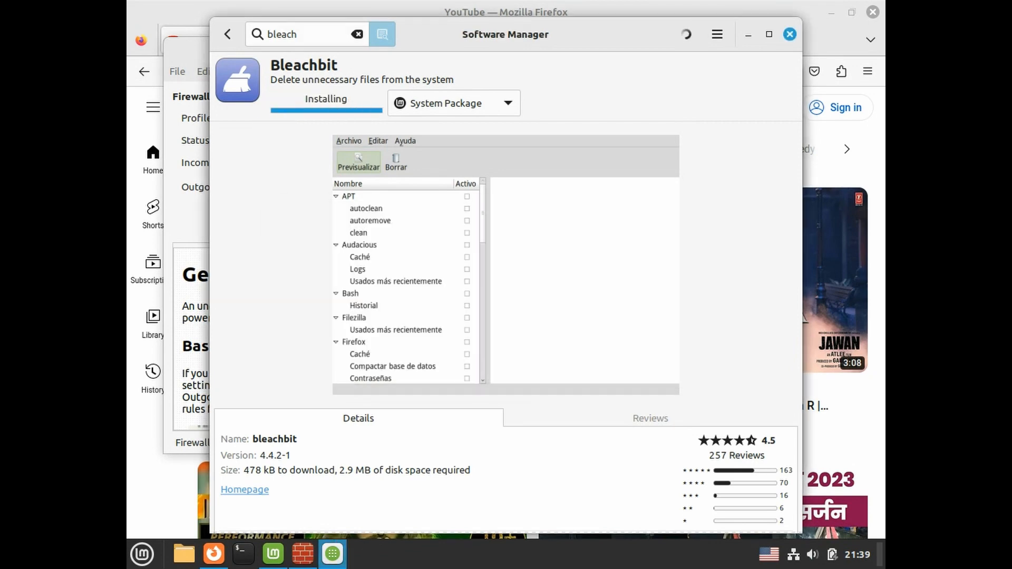
left_click(242, 555)
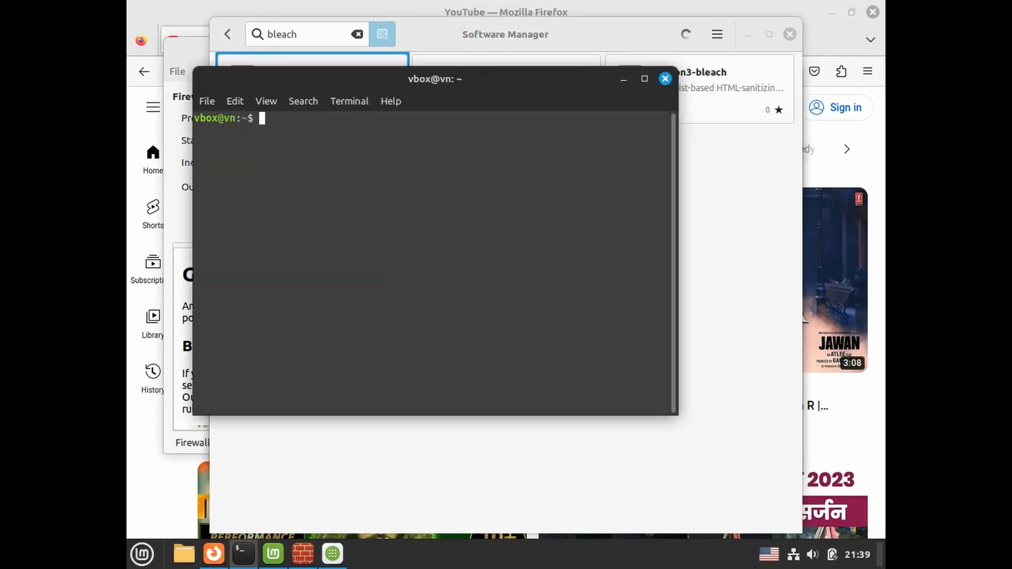
type("pytho")
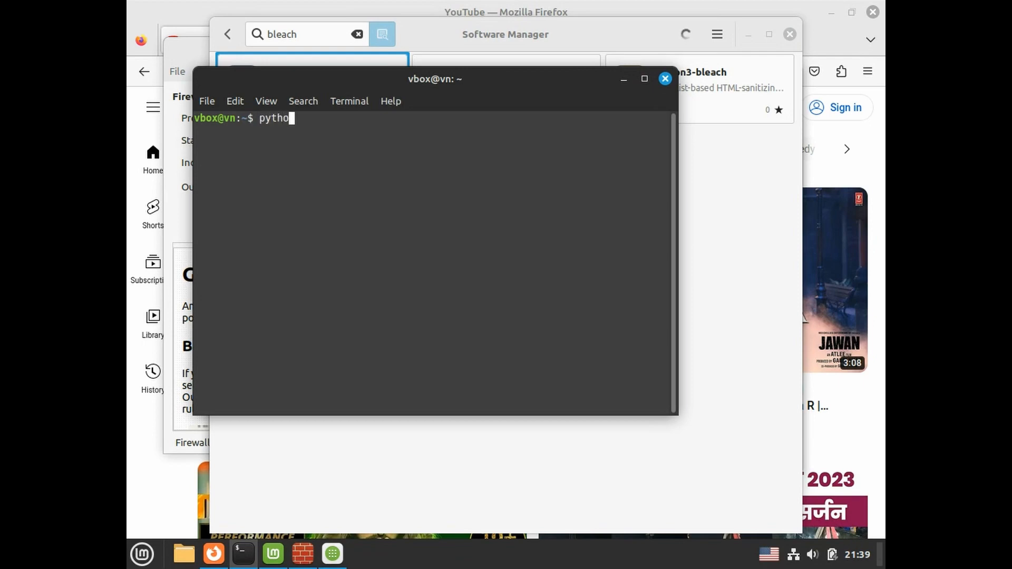
key("Return")
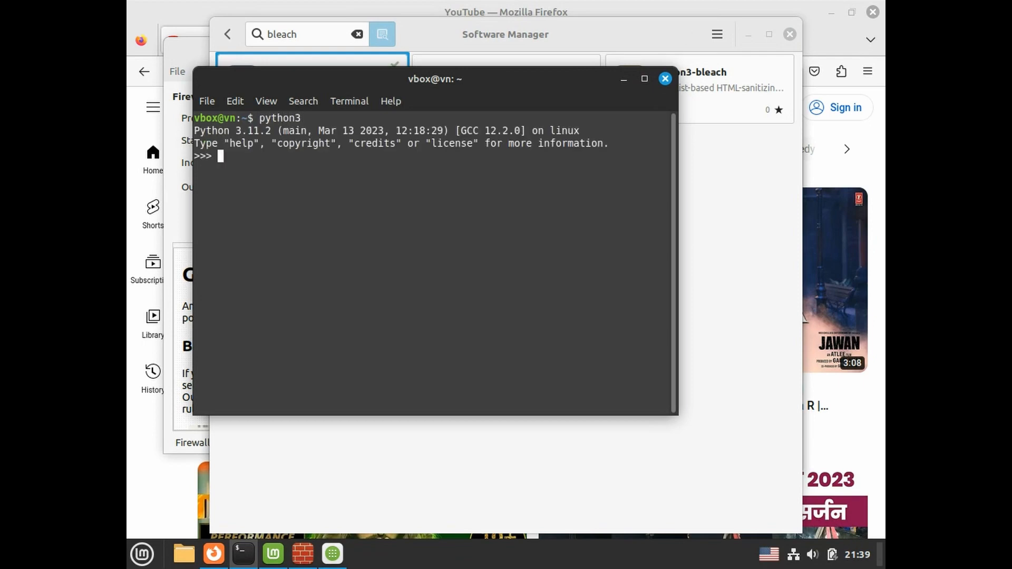
key("ctrl+d")
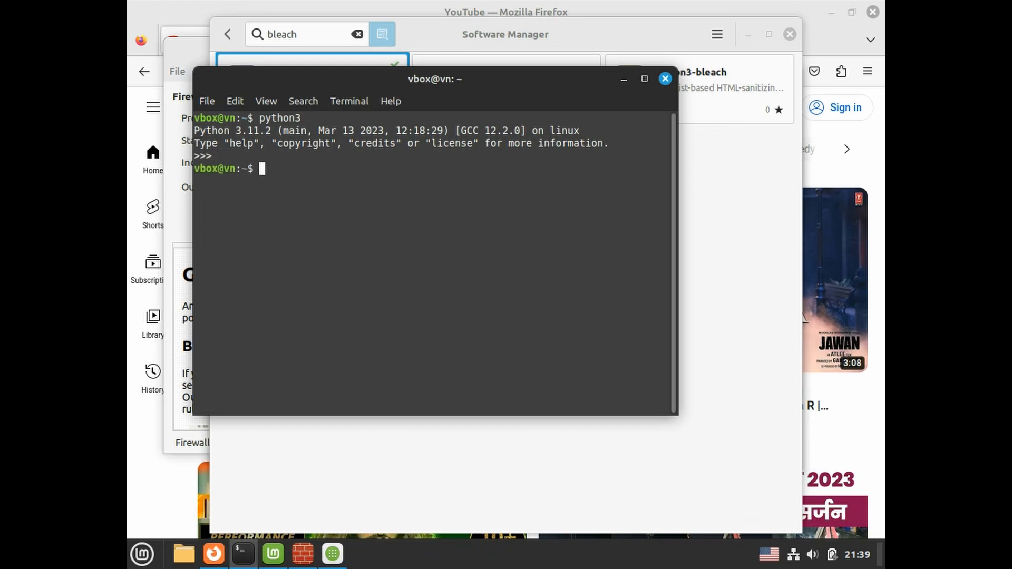
- Check the GCC version with gcc --v, then retry with gcc --version
type("gcc")
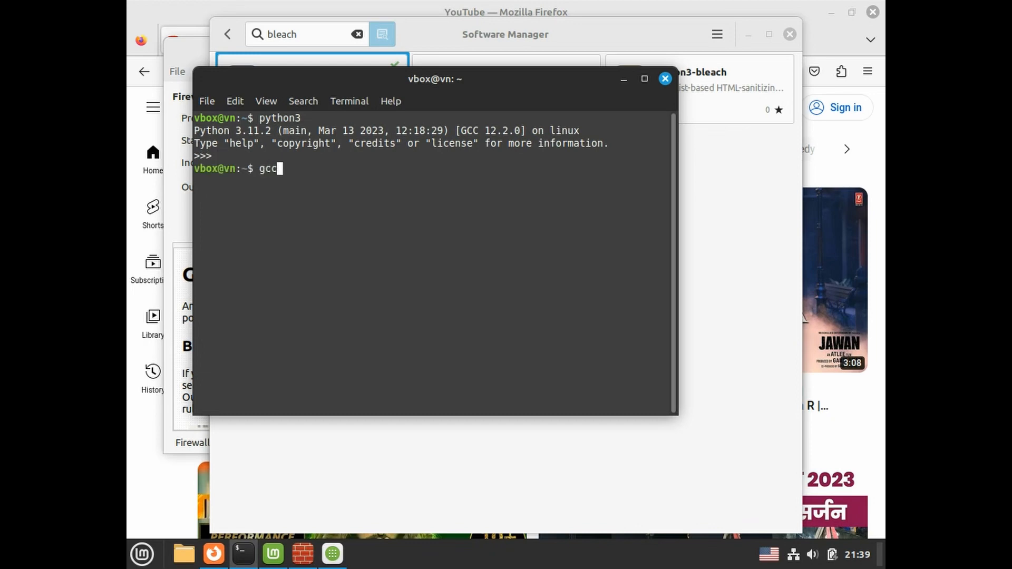
type("--v")
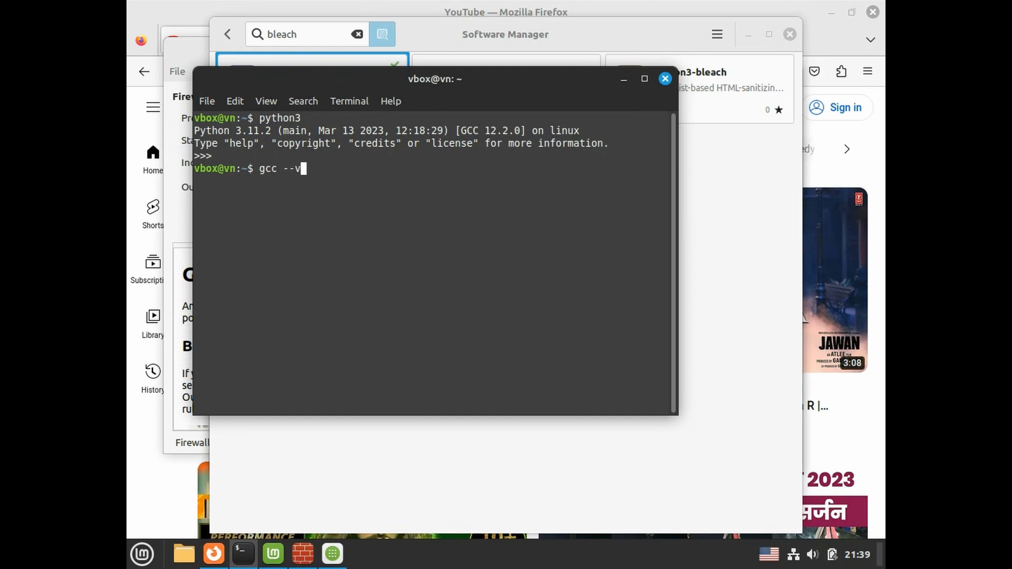
key("Return")
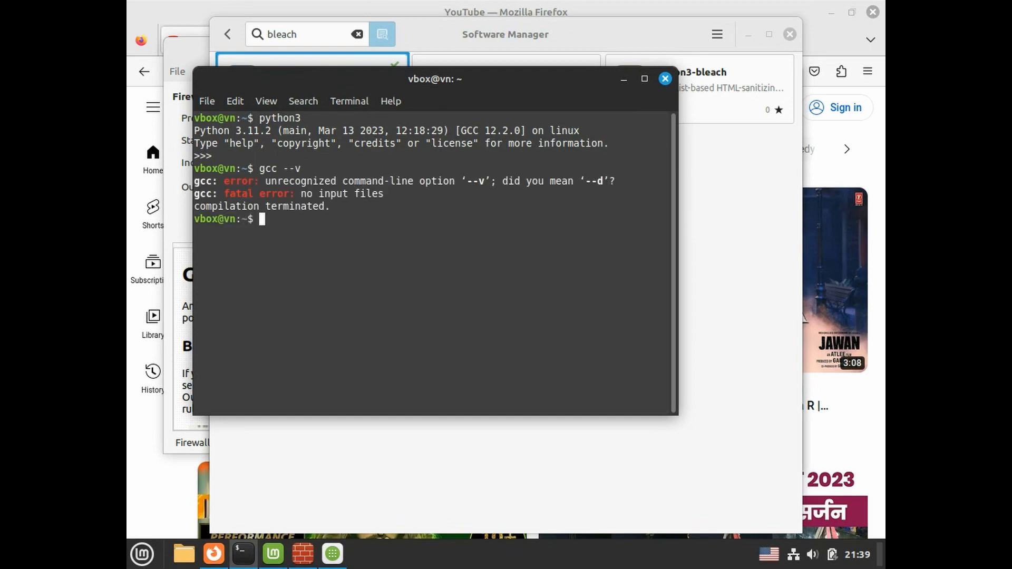
type("gcc --v")
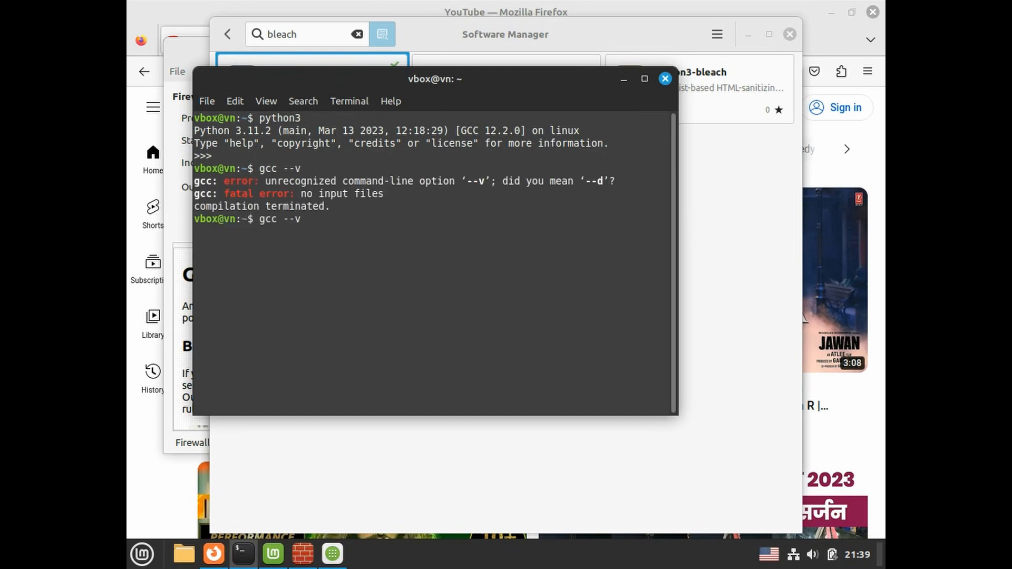
type("ersi")
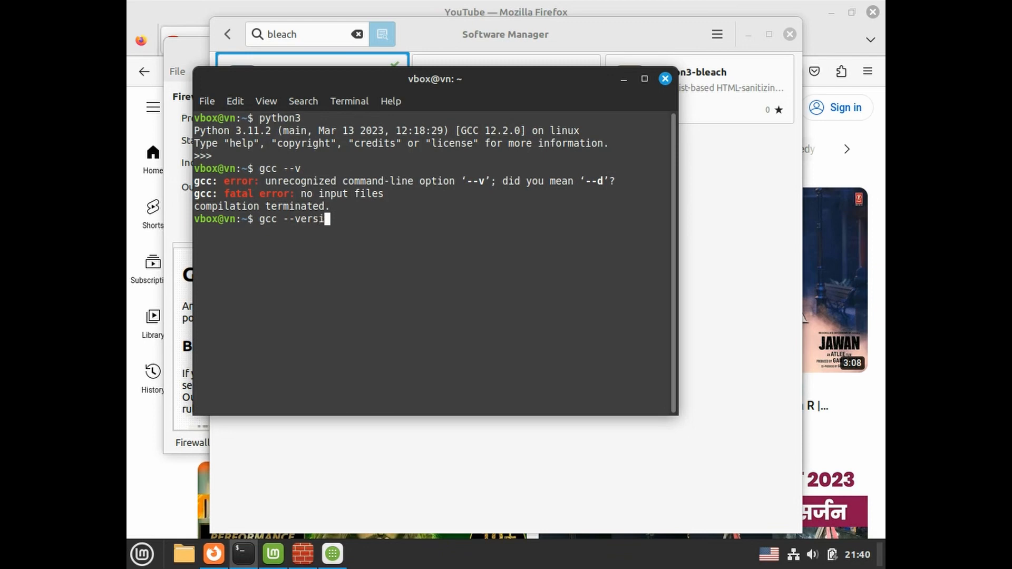
key("Return")
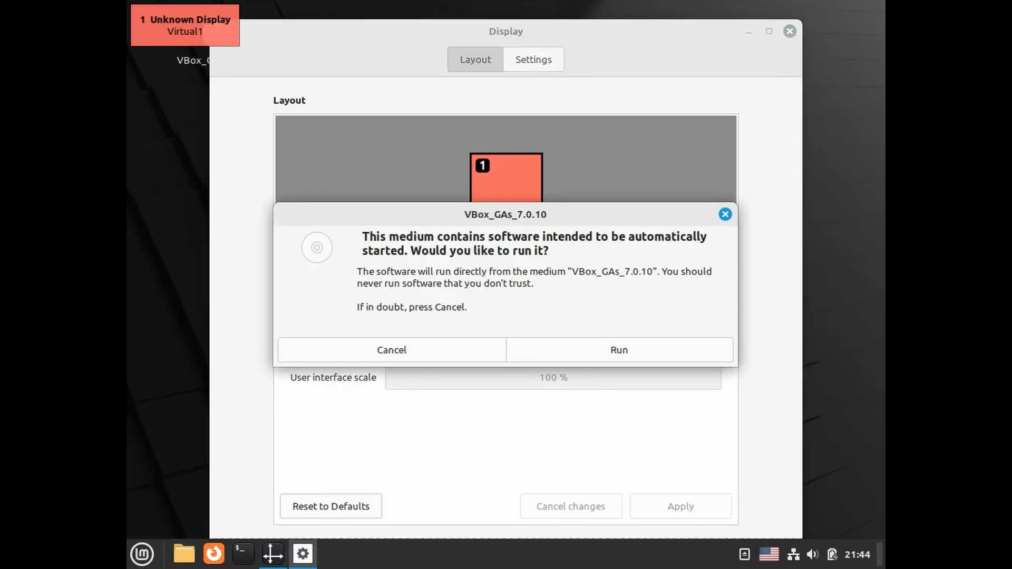
- Run the VBox_GAs_7.0.10 Guest Additions software, then start typing uname in a new terminal
left_click(617, 350)
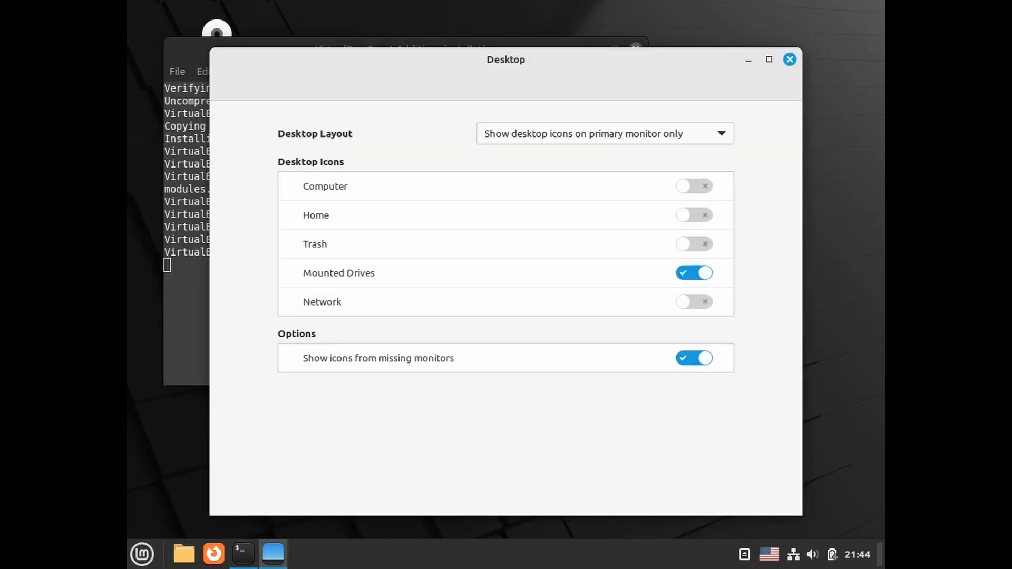
left_click(788, 59)
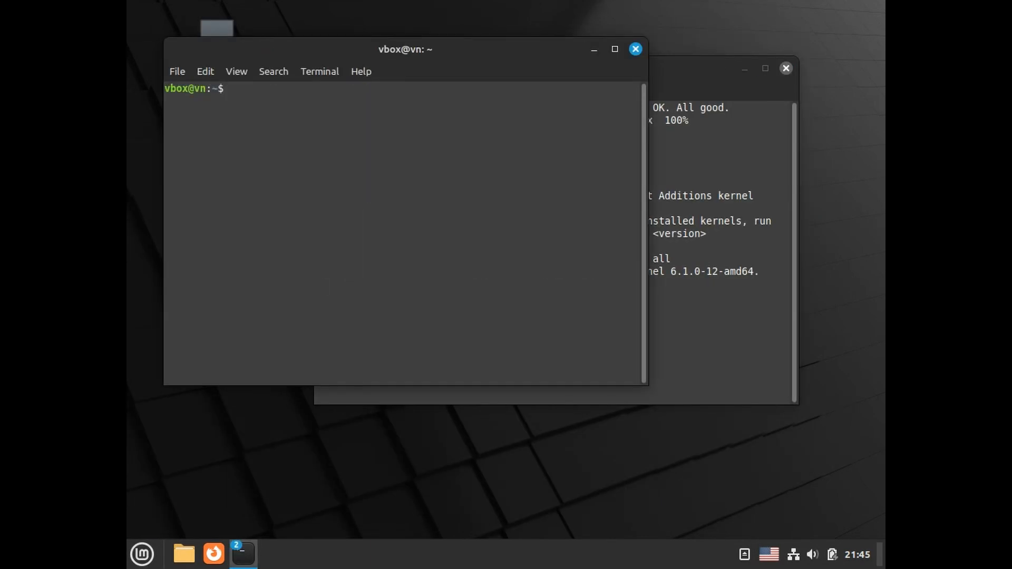
type("unam")
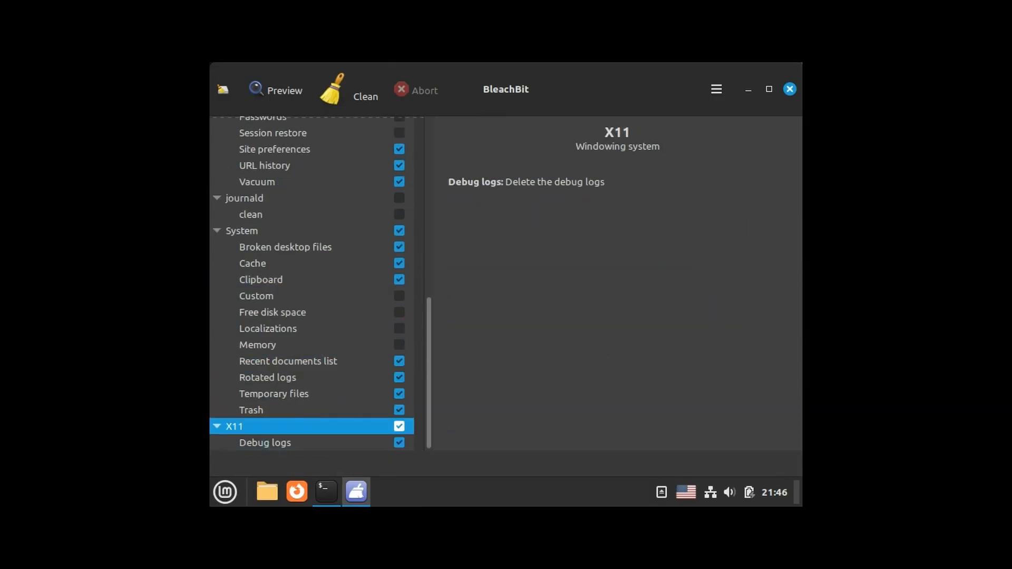
- Enable the Caps and Num Lock visual indicator under Accessibility > Keyboard, after briefly viewing Notifications
left_click(365, 91)
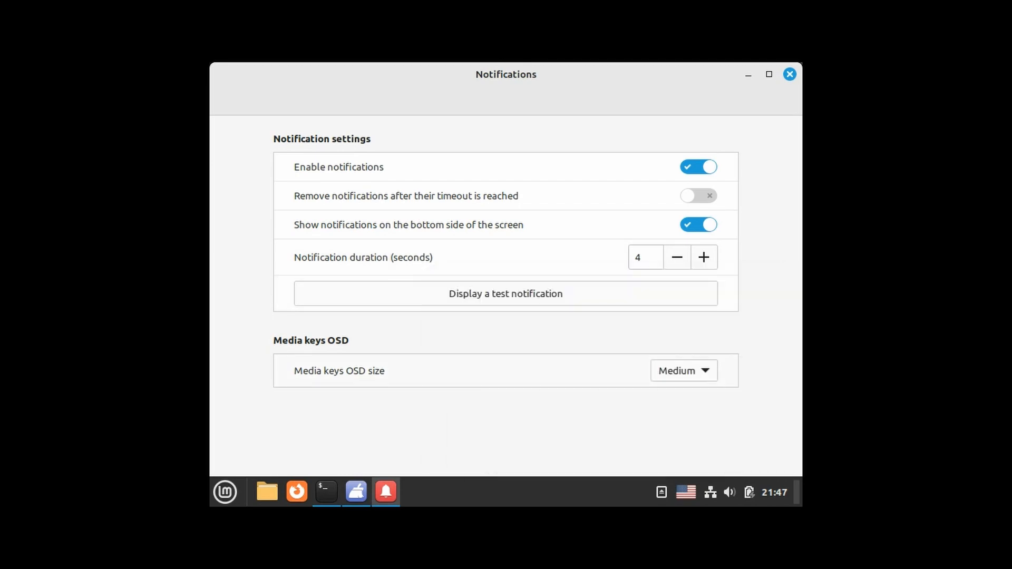
left_click(356, 492)
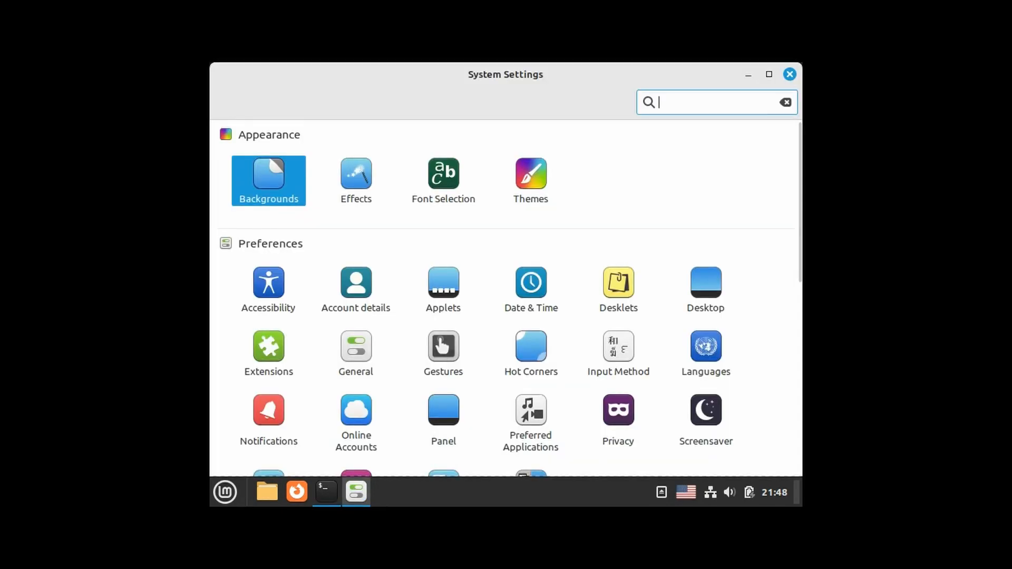
left_click(268, 284)
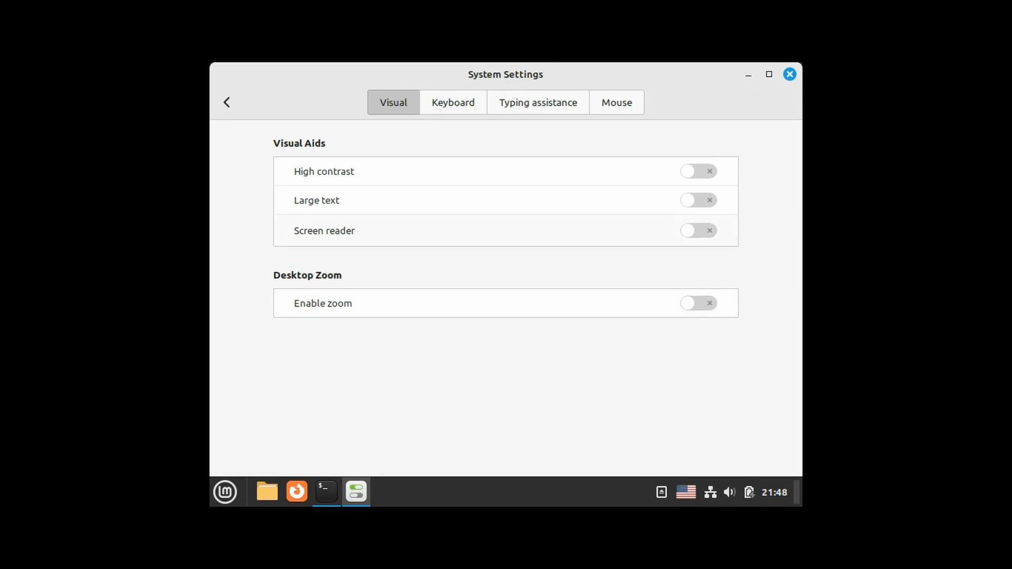
left_click(453, 101)
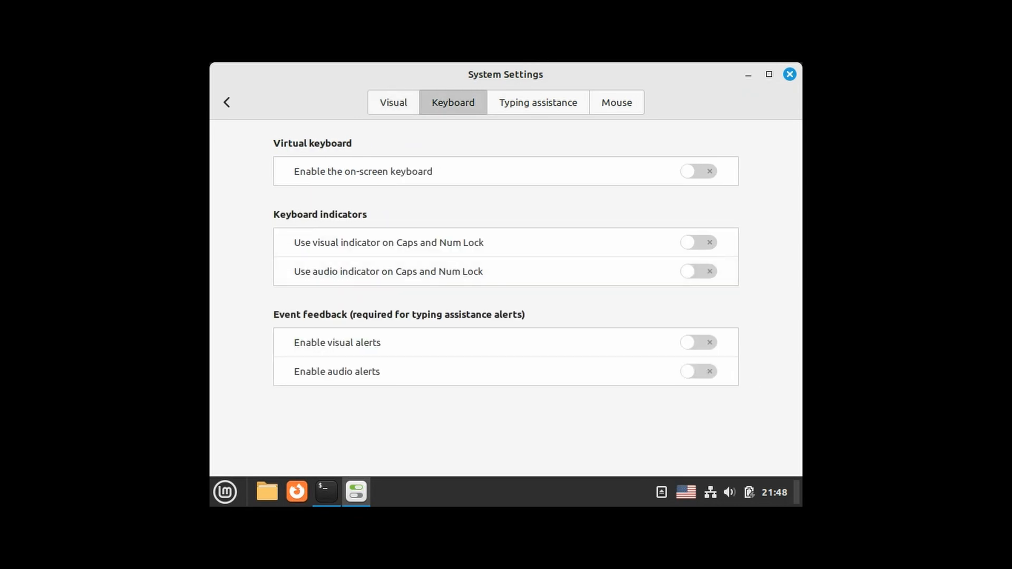
left_click(698, 242)
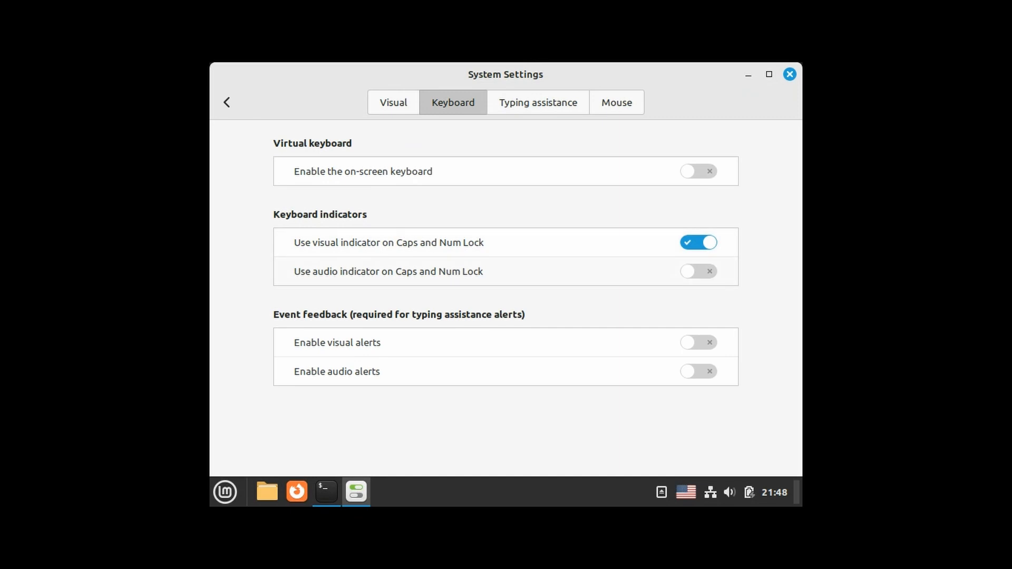
left_click(698, 270)
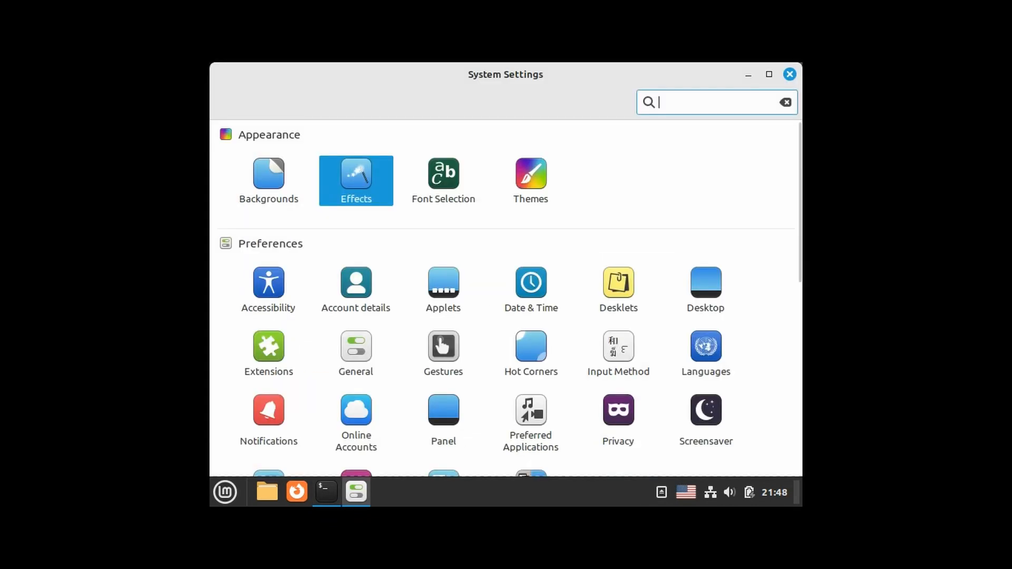
- Review the Coverflow (3D) Alt-Tab switcher style and close System Settings
scroll("down", 3)
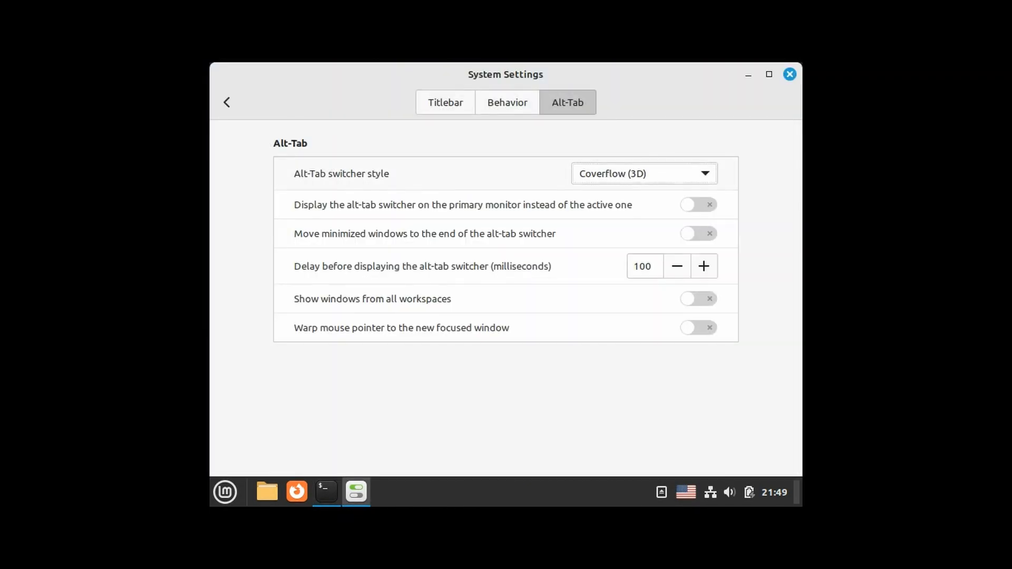
left_click(789, 73)
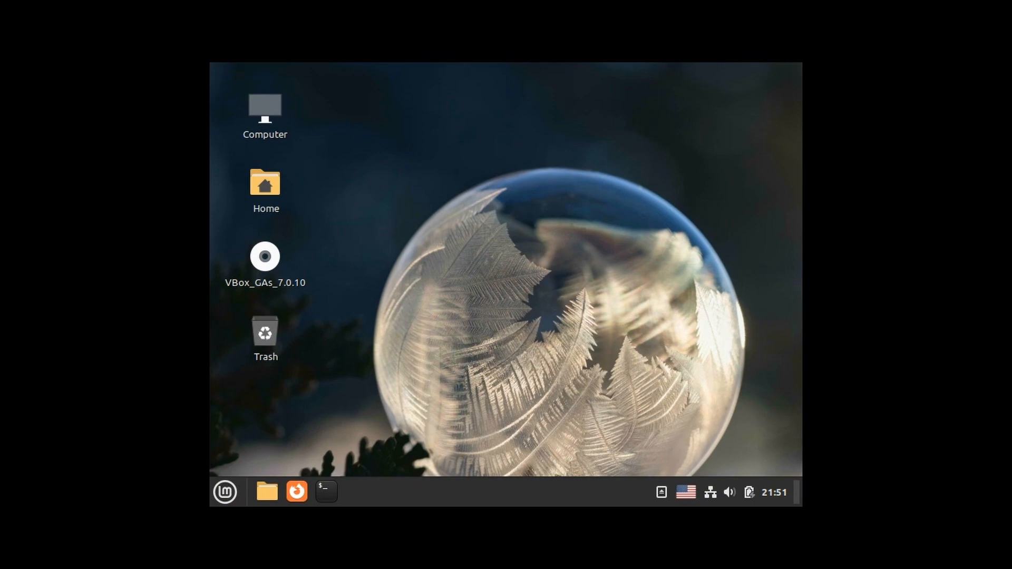
- Open System Monitor's Processes preferences, then launch Disks showing the 54 GB disk
left_click(326, 492)
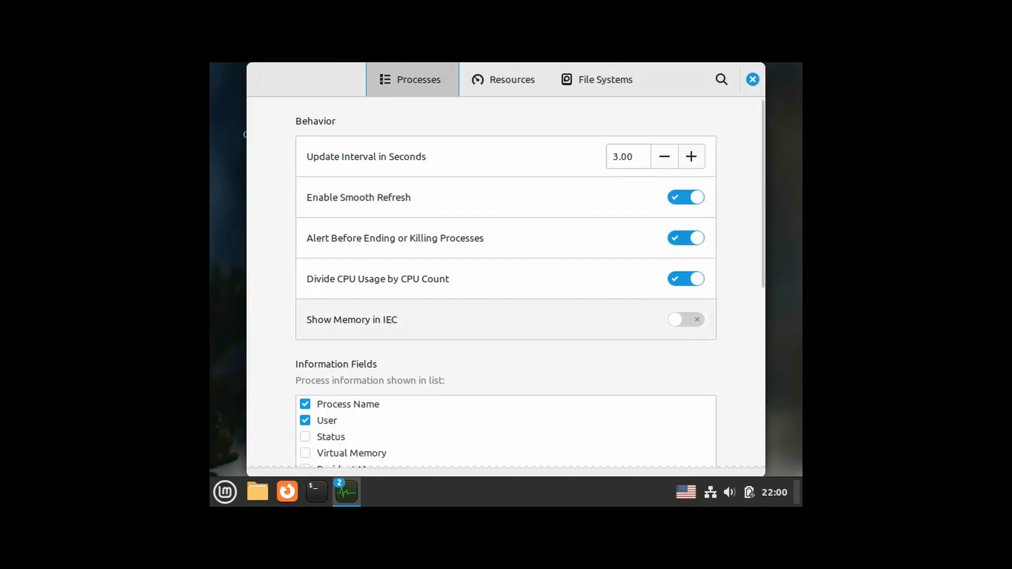
left_click(511, 78)
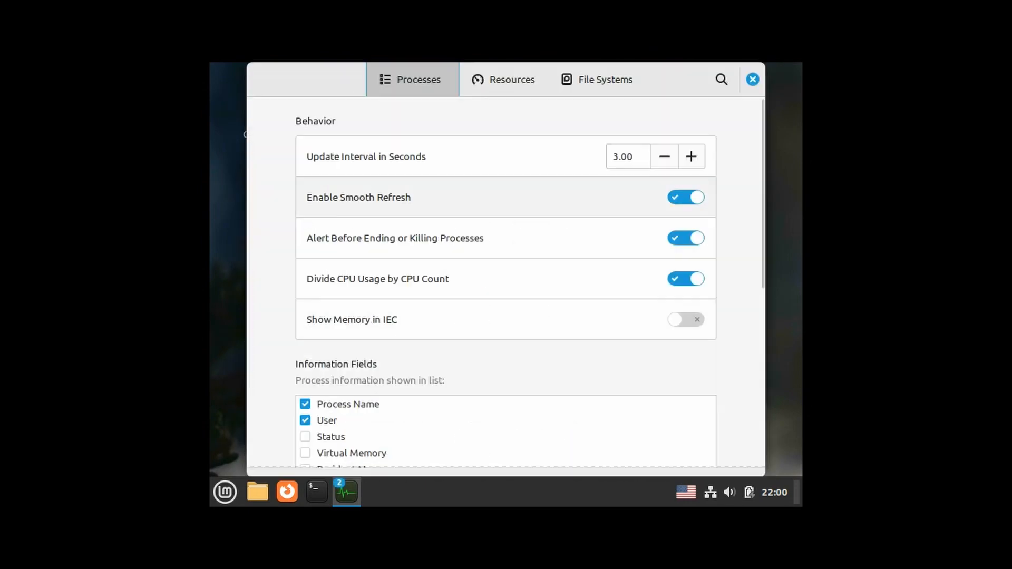
left_click(375, 492)
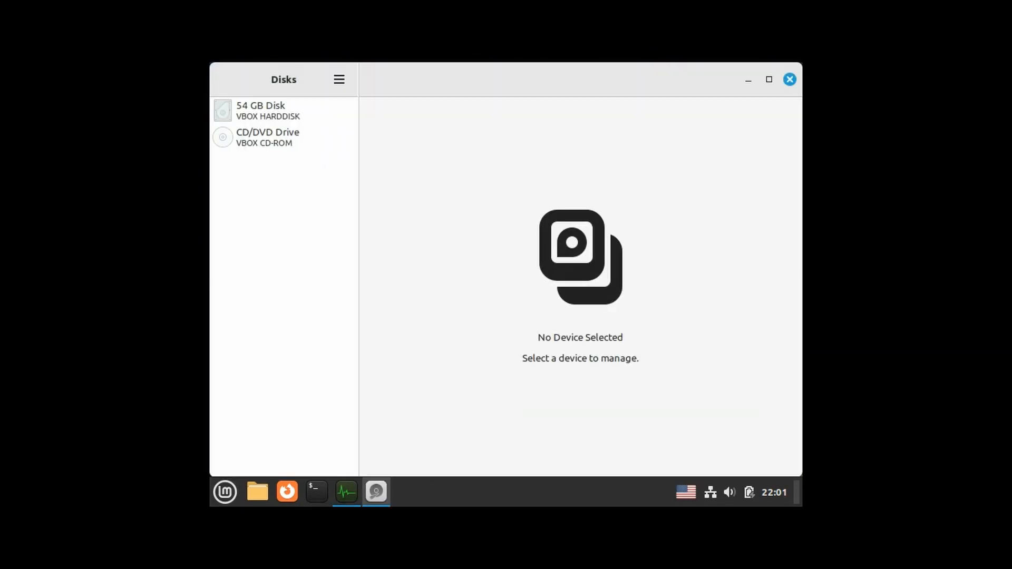
- Inspect the 54 GB disk's 300 MB EFI System partition at /boot/efi and its actions menu
left_click(267, 110)
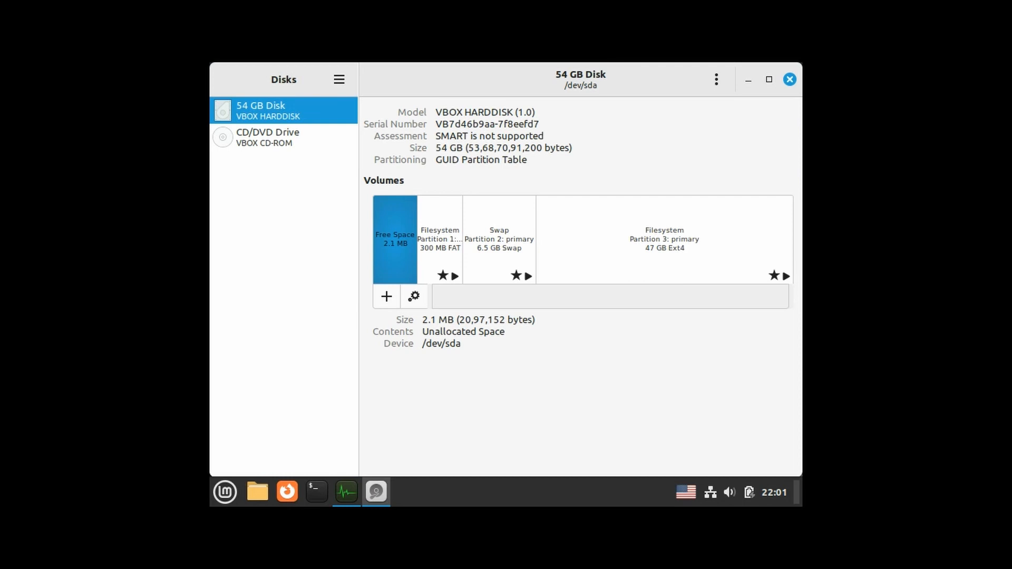
left_click(440, 239)
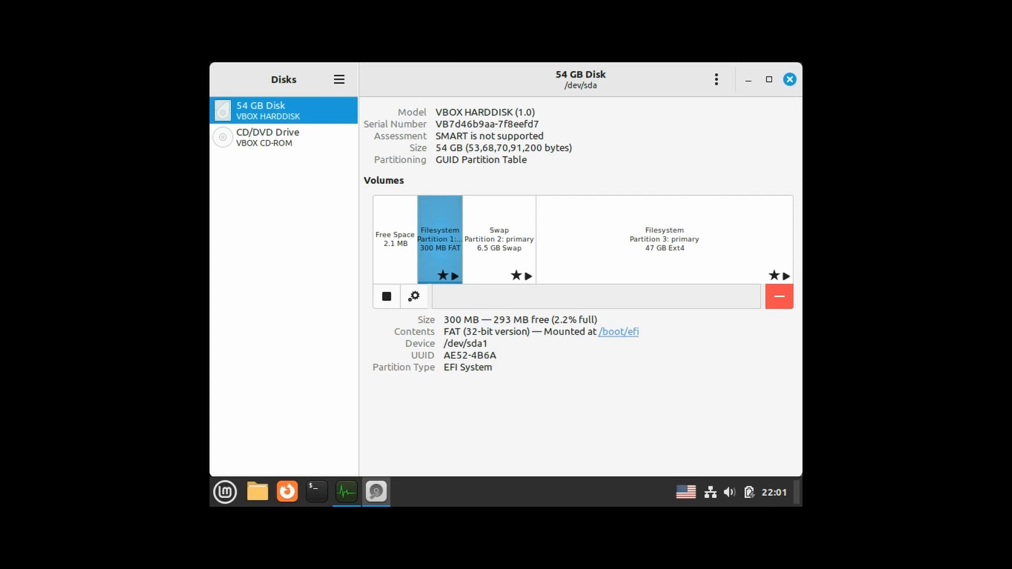
left_click(413, 296)
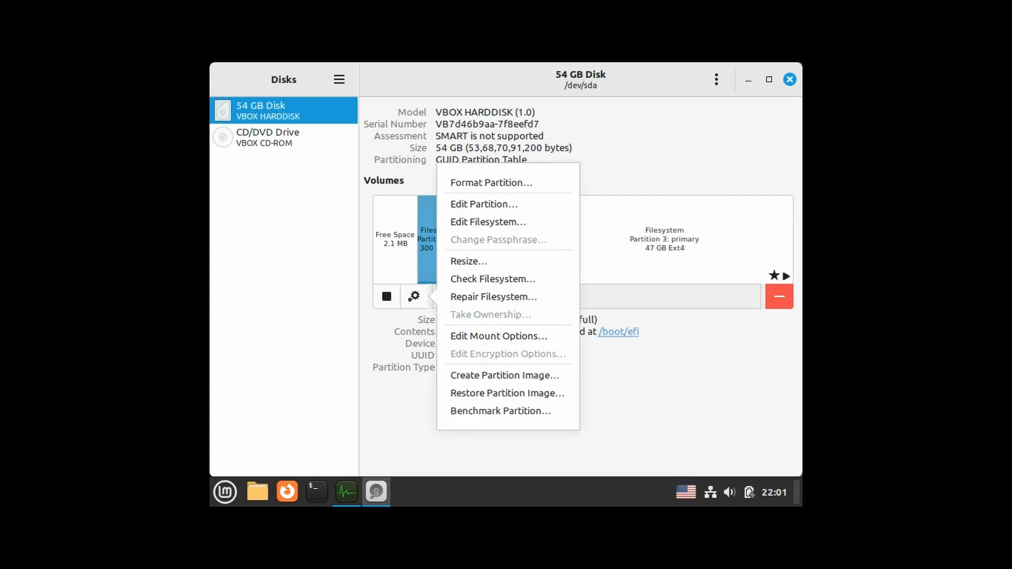
mouse_move(493, 296)
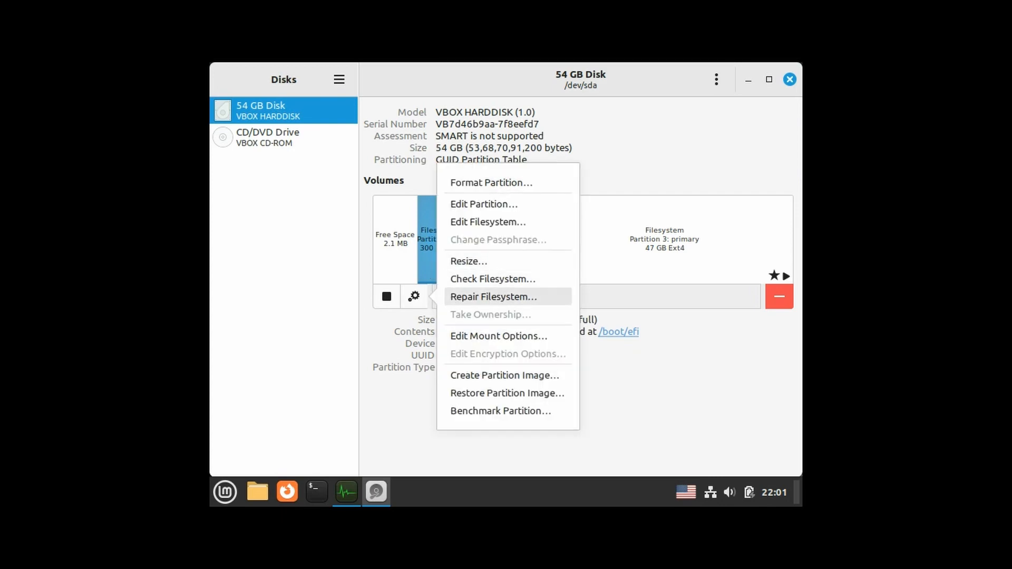
mouse_move(484, 204)
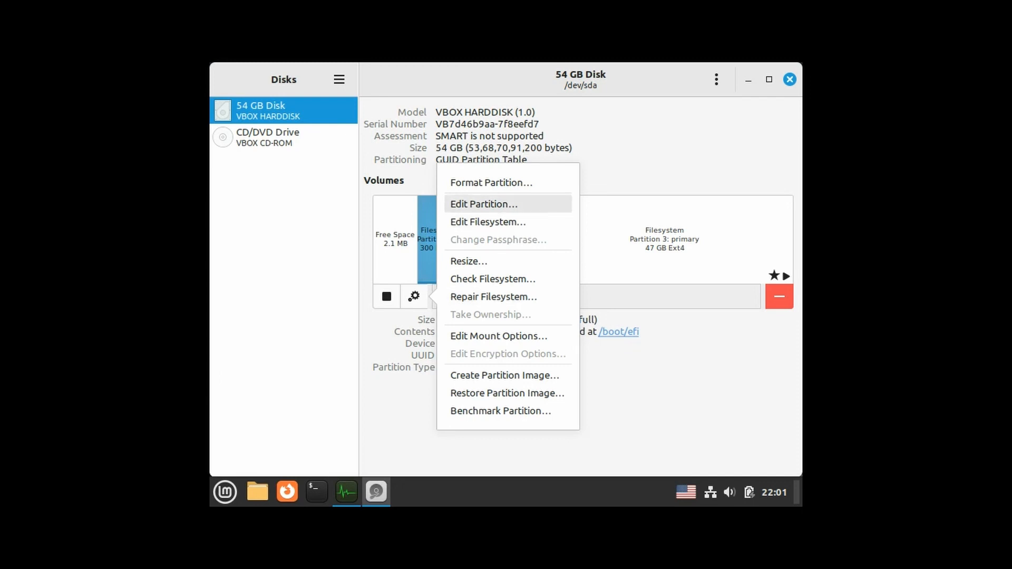
left_click(487, 222)
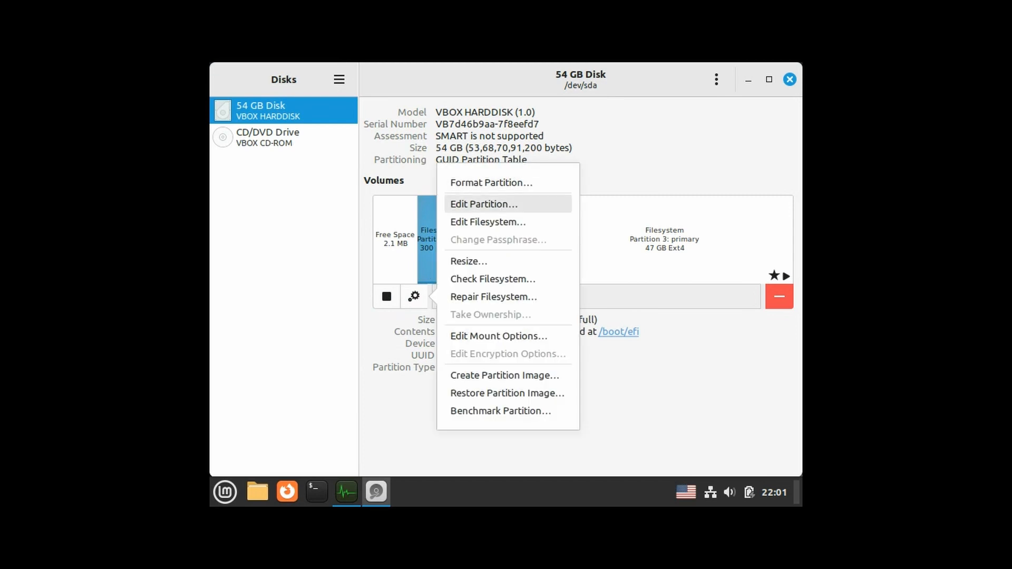
left_click(484, 204)
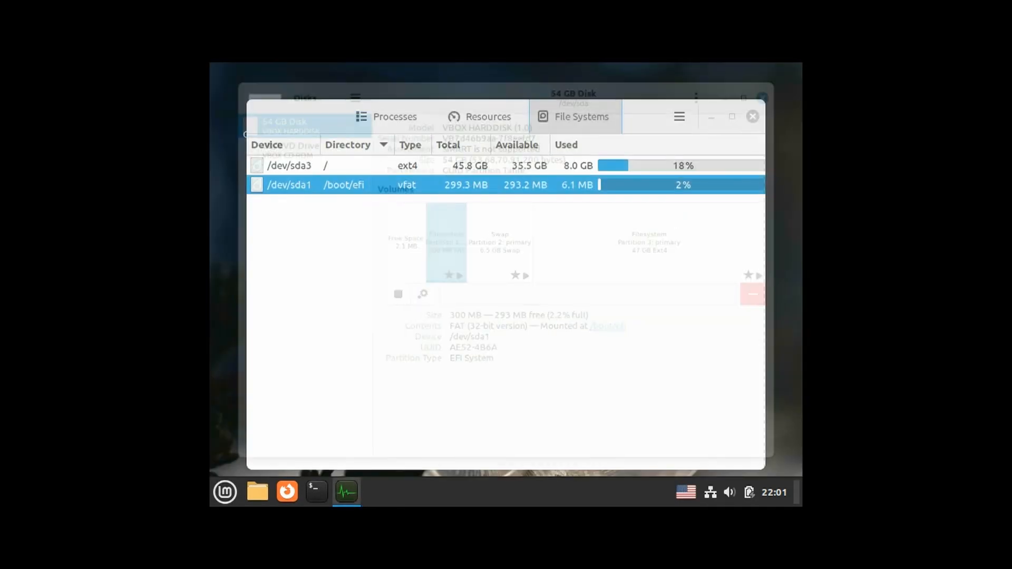
left_click(752, 116)
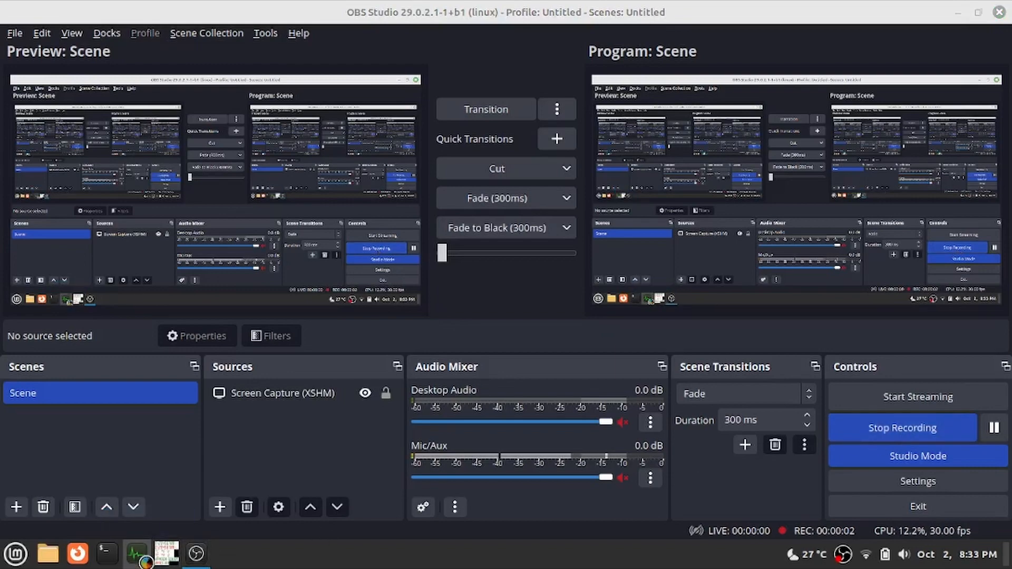
- List all users' processes, toggle the dependency tree on and off, and view the Resources graphs
left_click(135, 554)
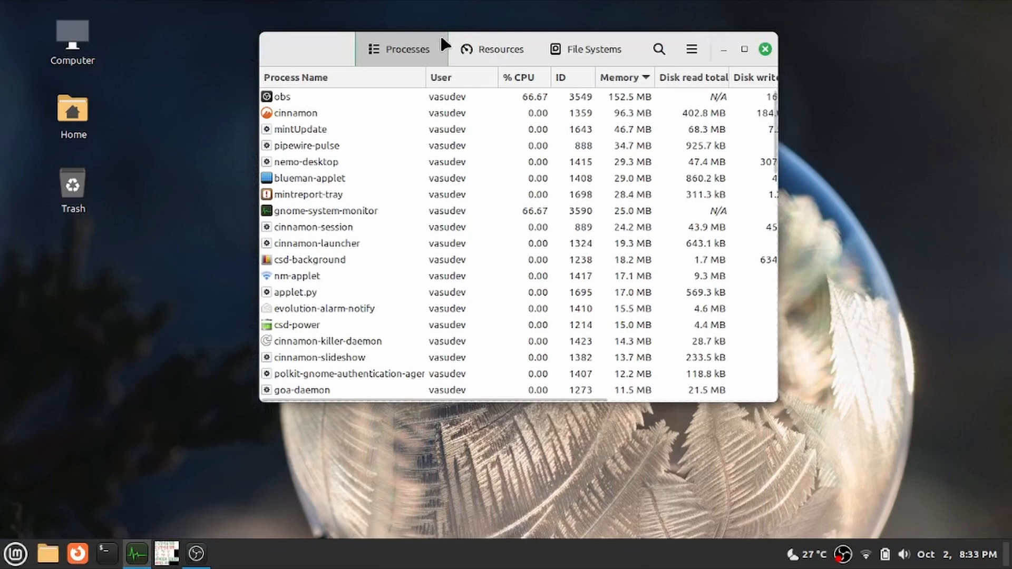
left_click(281, 96)
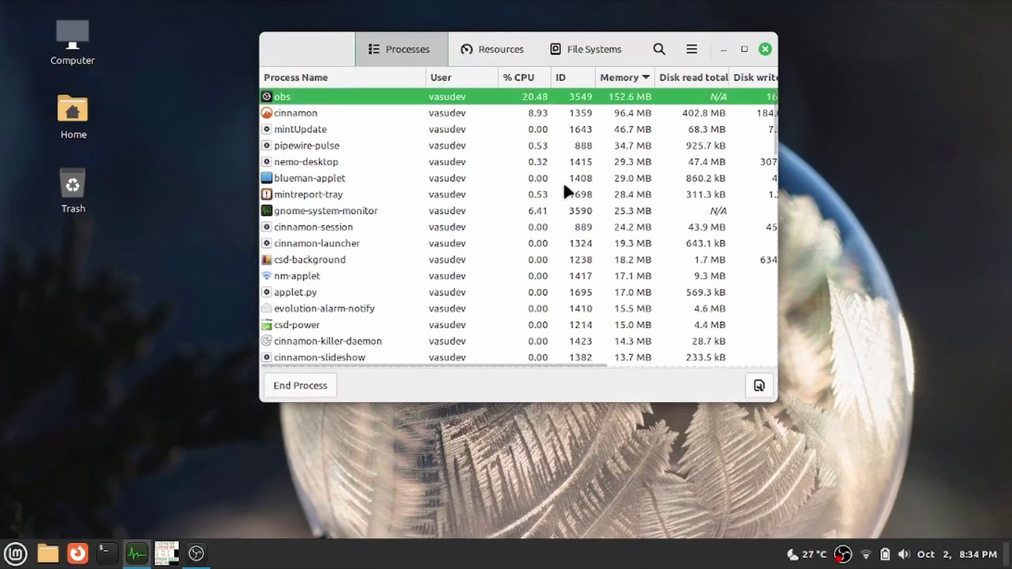
left_click(691, 49)
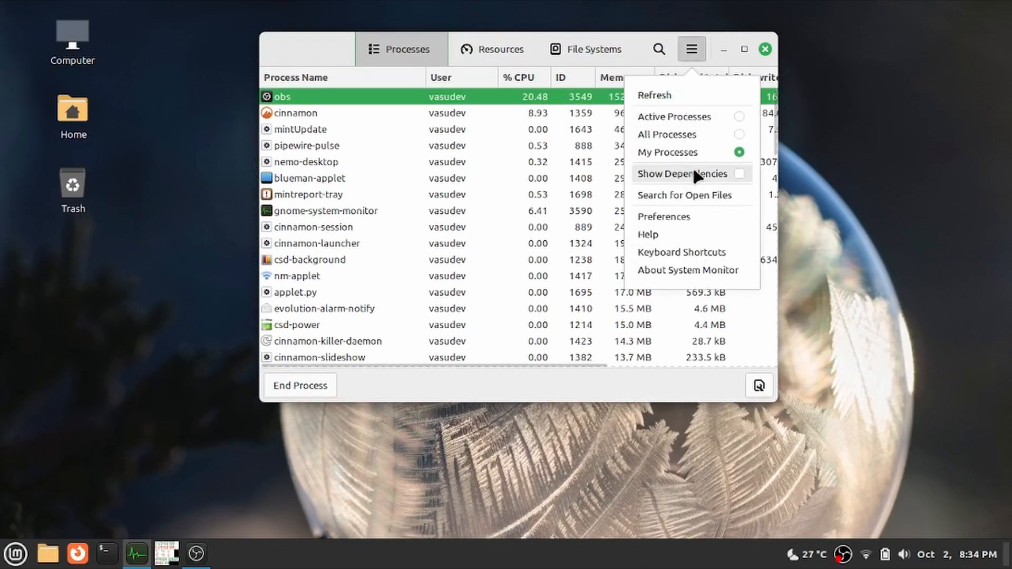
mouse_move(668, 152)
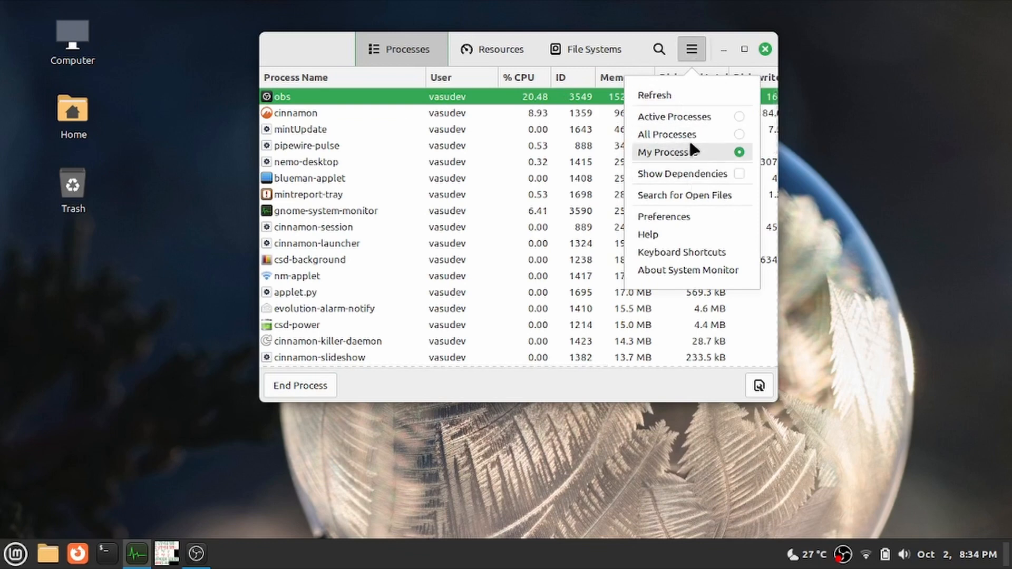
left_click(667, 134)
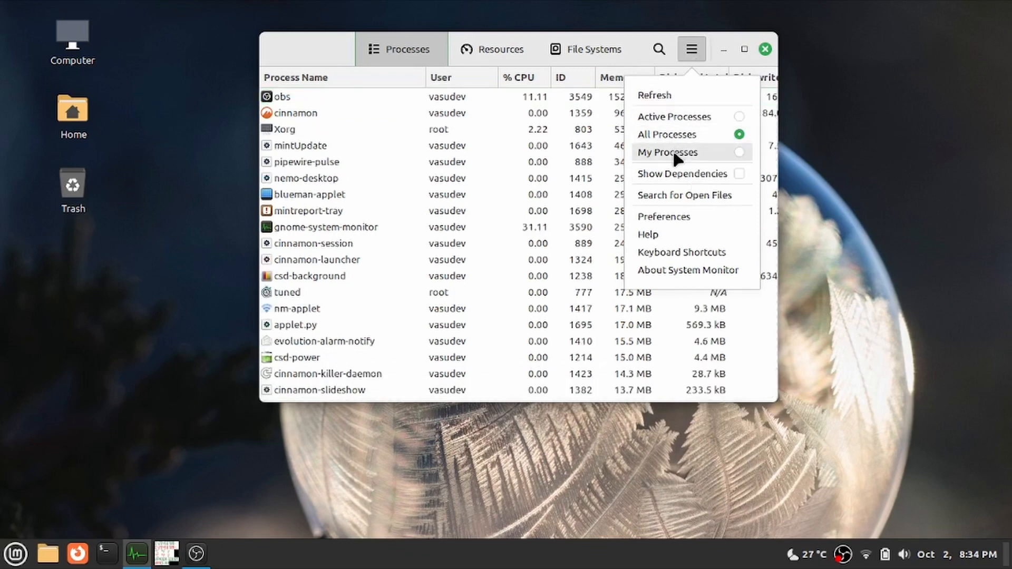
left_click(681, 174)
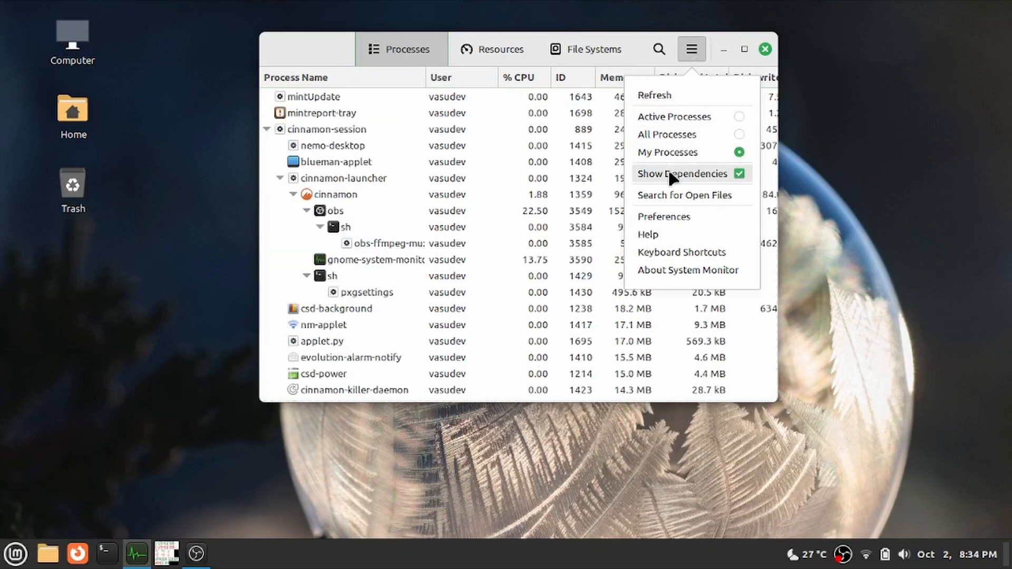
left_click(682, 173)
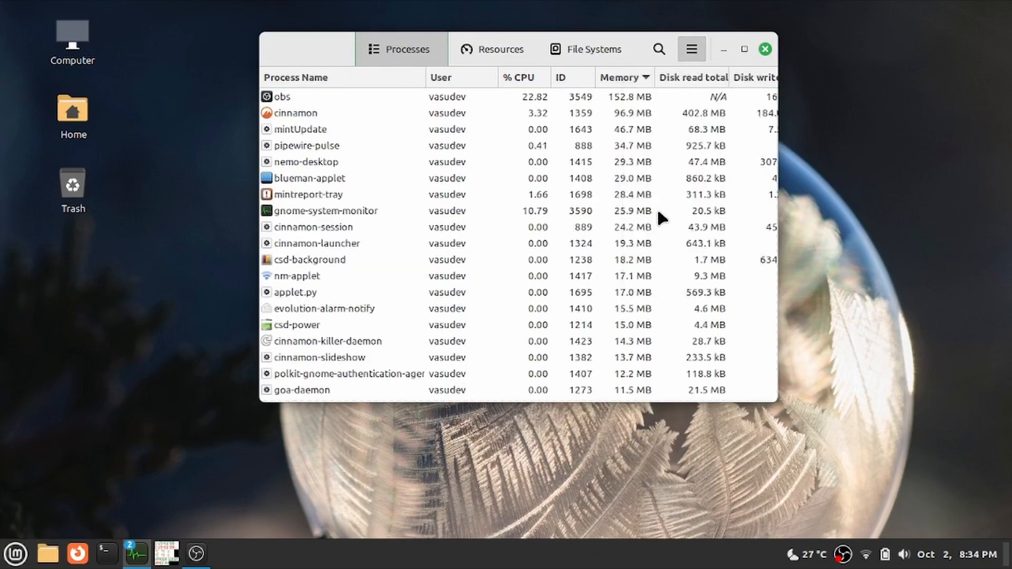
mouse_move(673, 120)
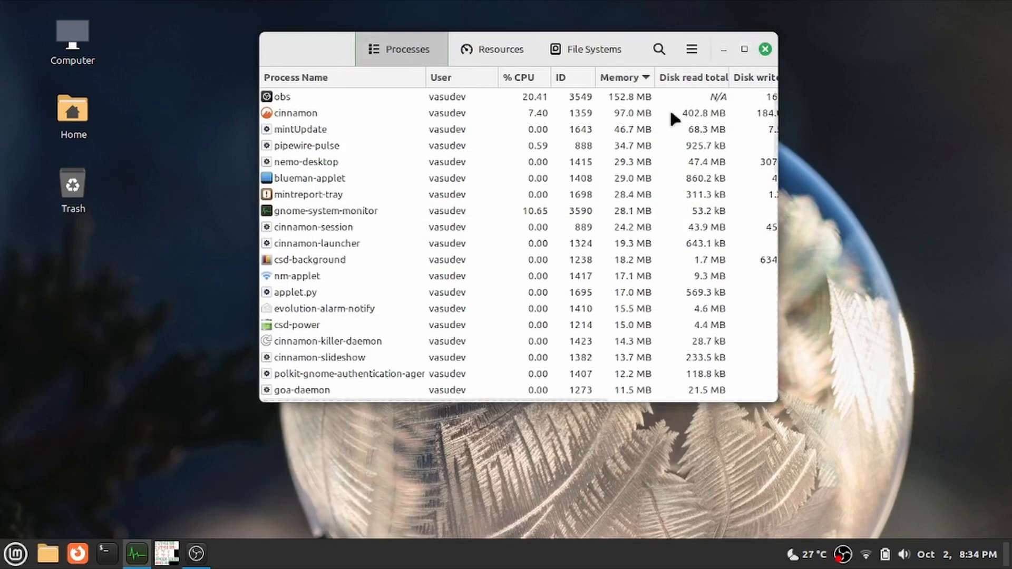
mouse_move(627, 100)
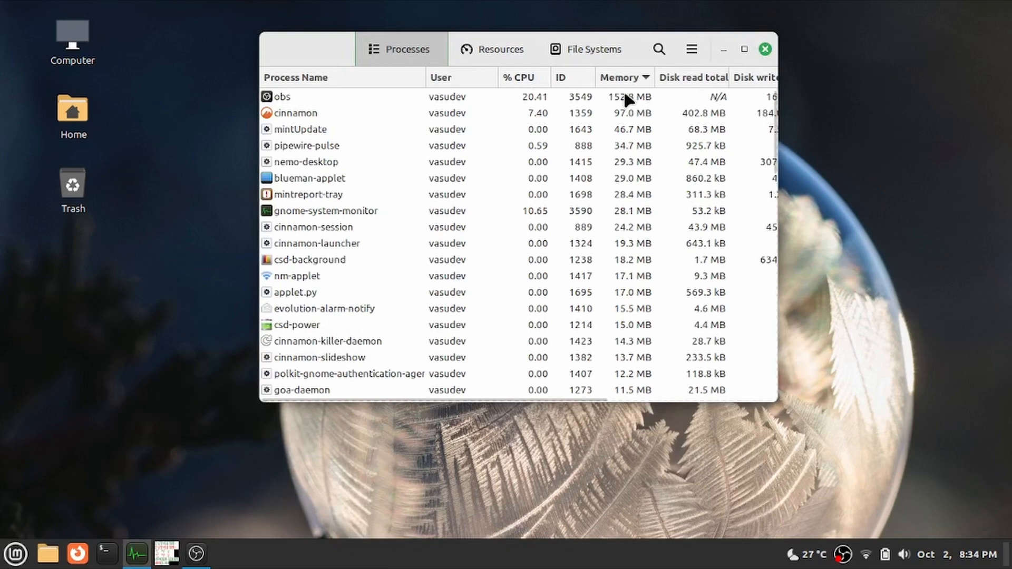
left_click(494, 49)
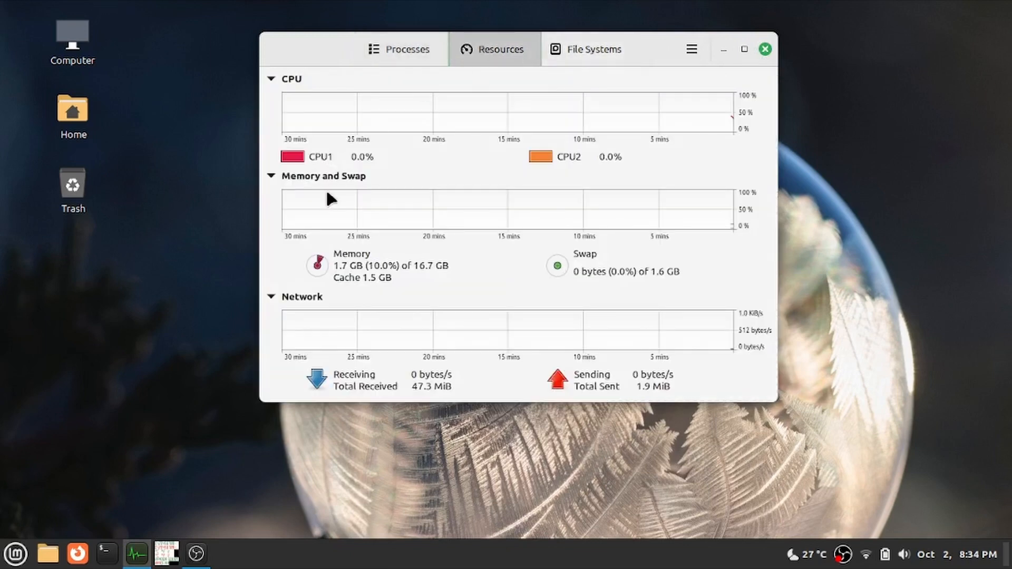
mouse_move(403, 282)
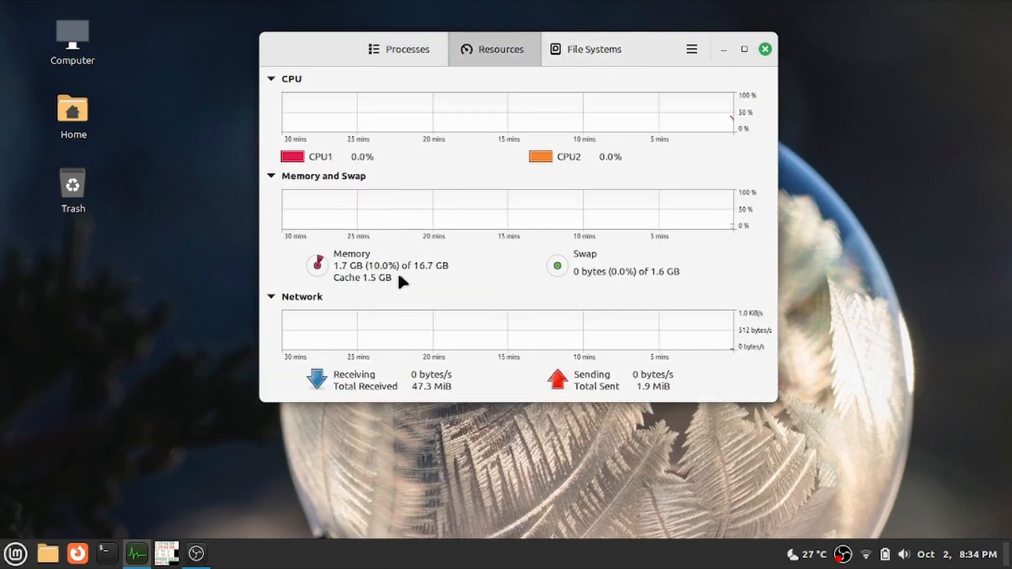
- Dismiss the System Monitor menu and view xsensors' 56.0 °C temperature and 11.15 V battery reading
left_click(690, 49)
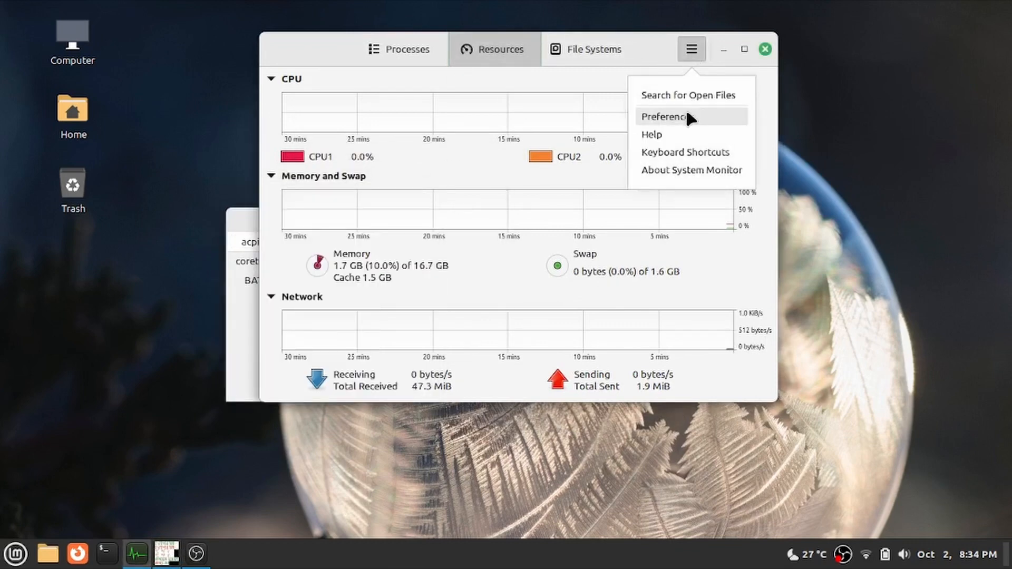
left_click(664, 117)
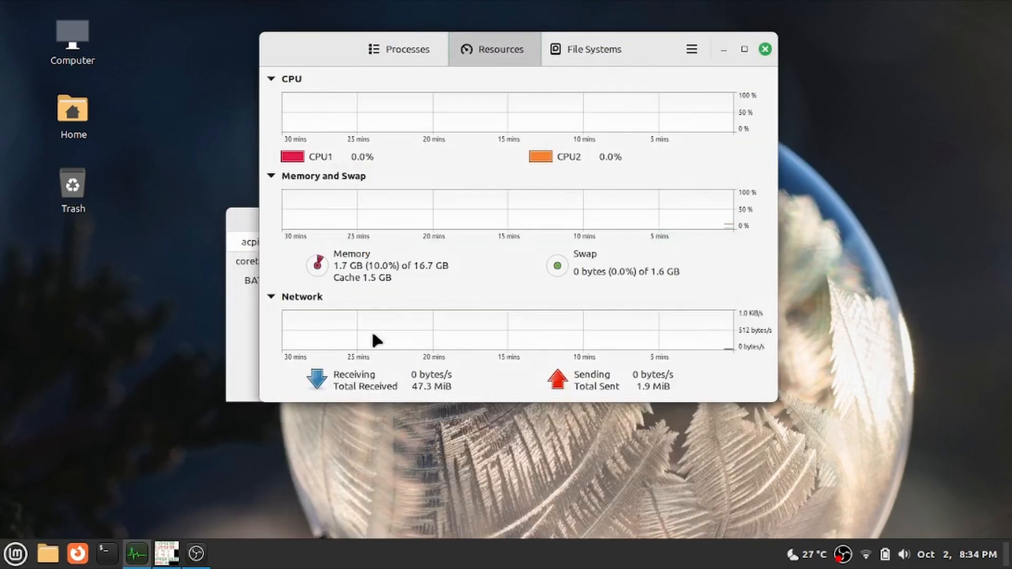
left_click(196, 554)
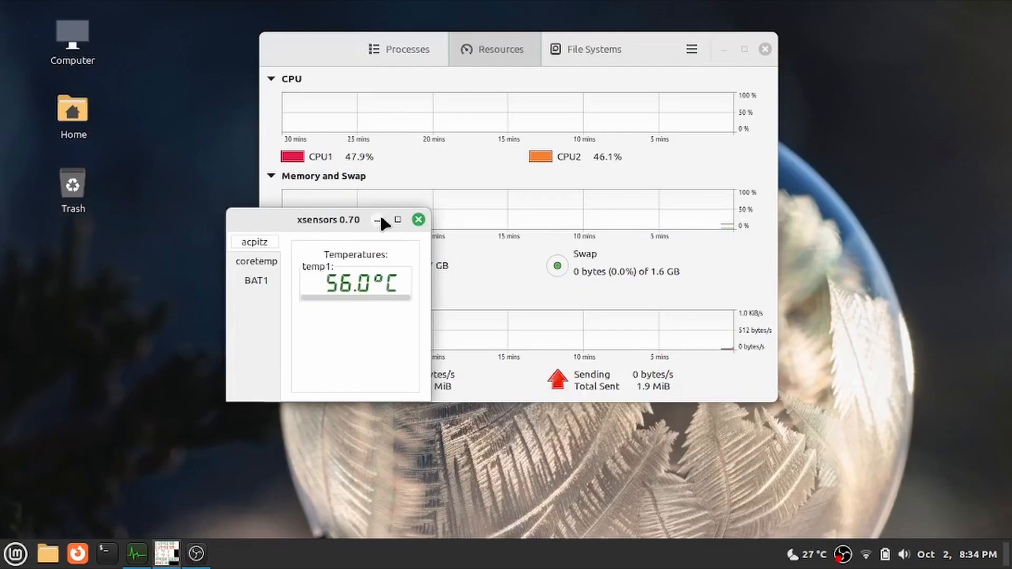
left_click(256, 280)
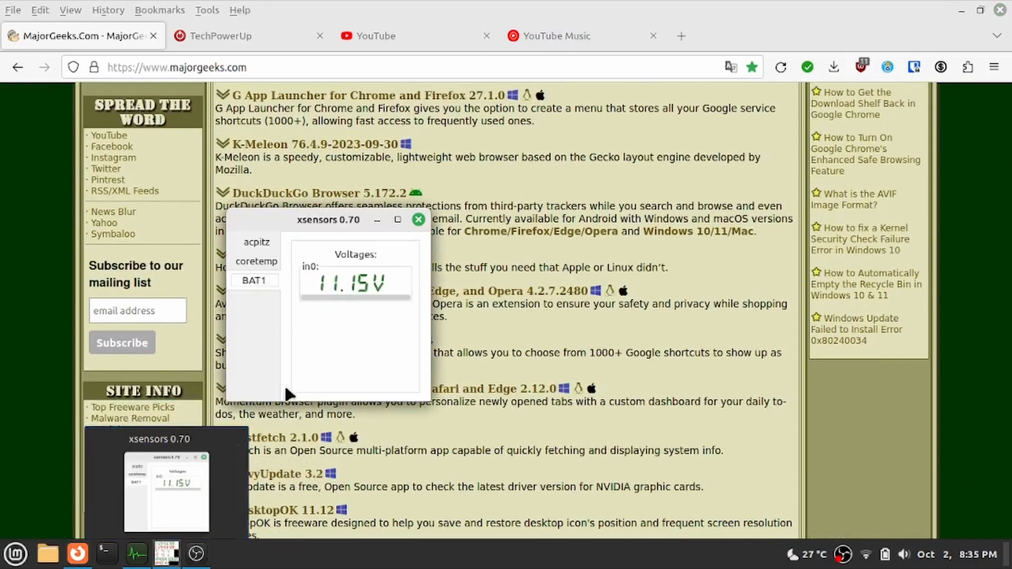
- Show coretemp readings in xsensors and close Firefox's YouTube tabs, browsing MajorGeeks and TechPowerUp
left_click(256, 261)
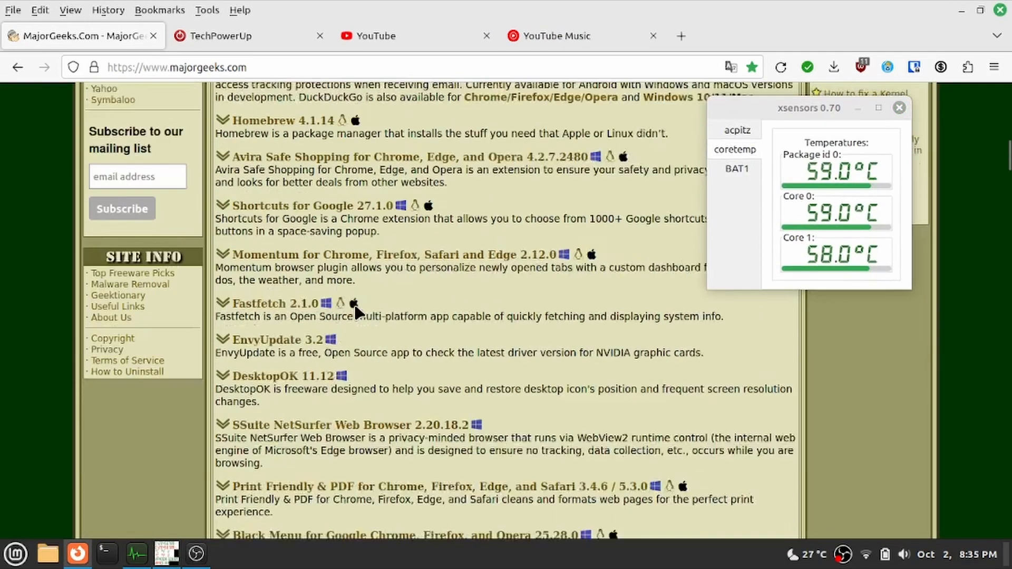
scroll("down", 3)
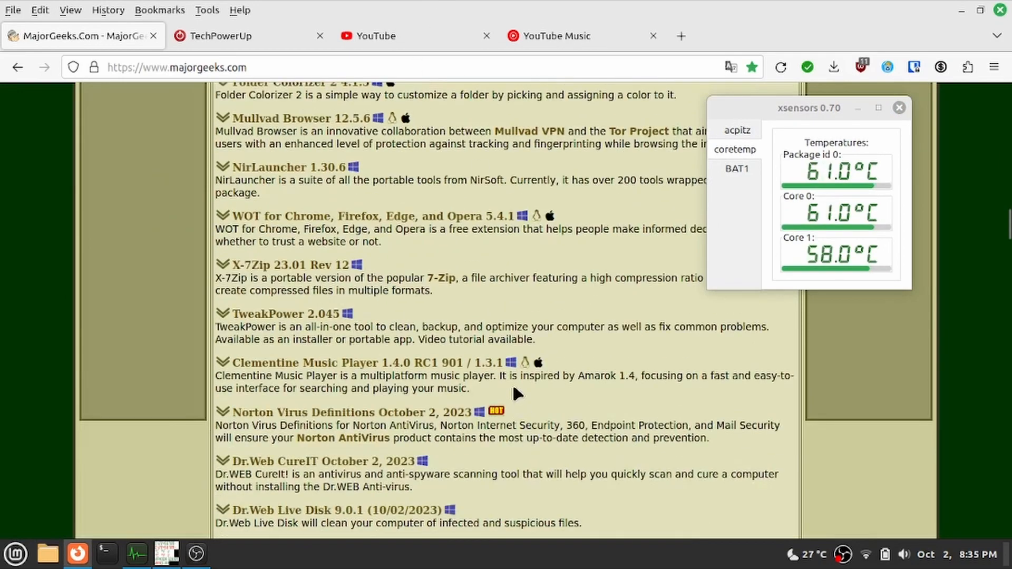
left_click(414, 35)
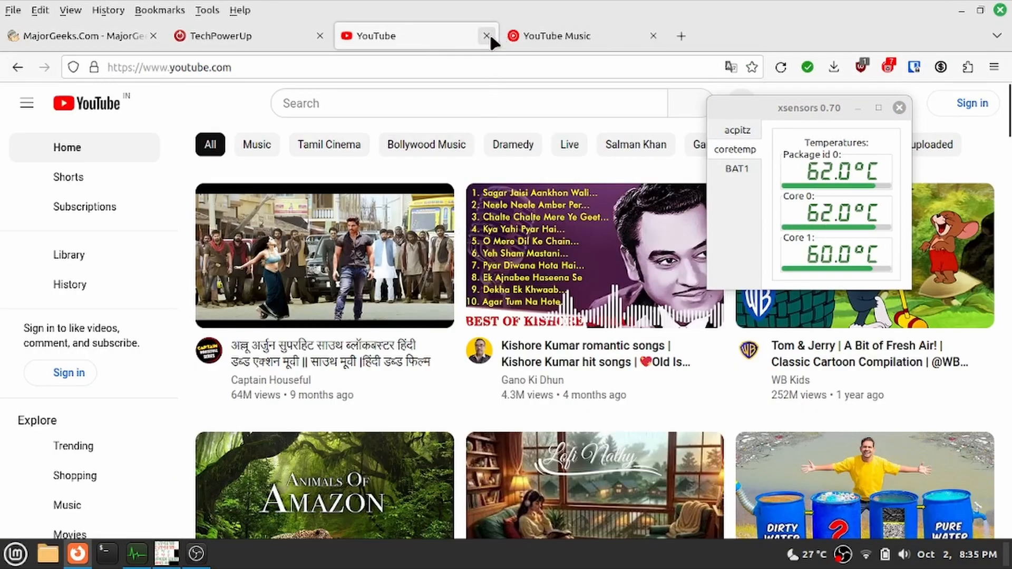
left_click(486, 35)
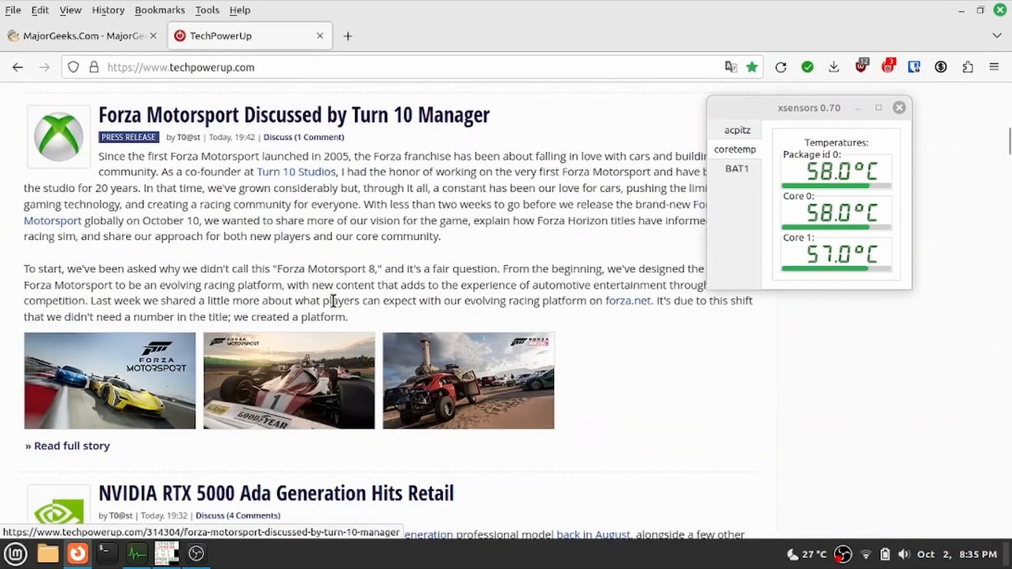
scroll("down", 3)
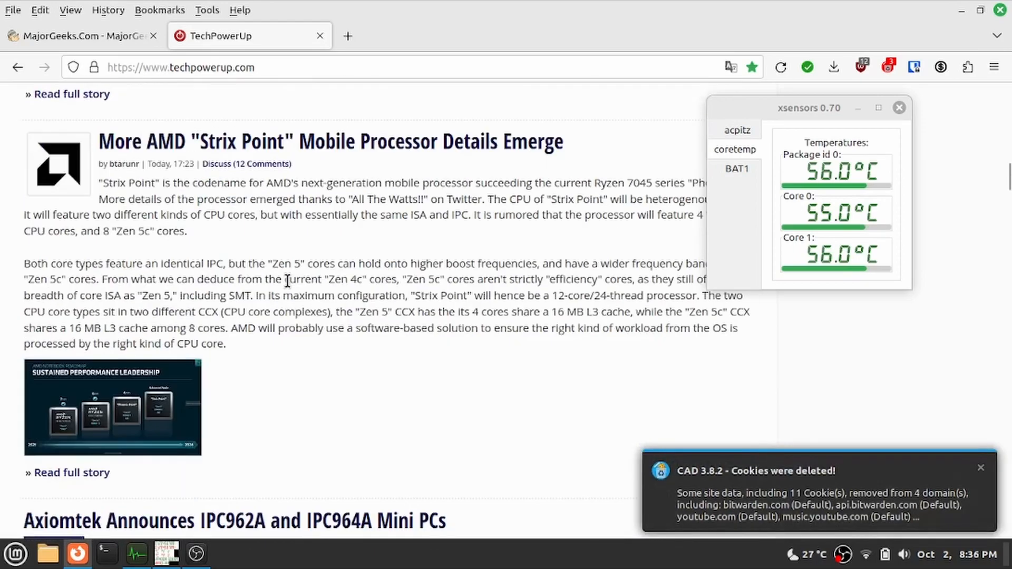
scroll("down", 3)
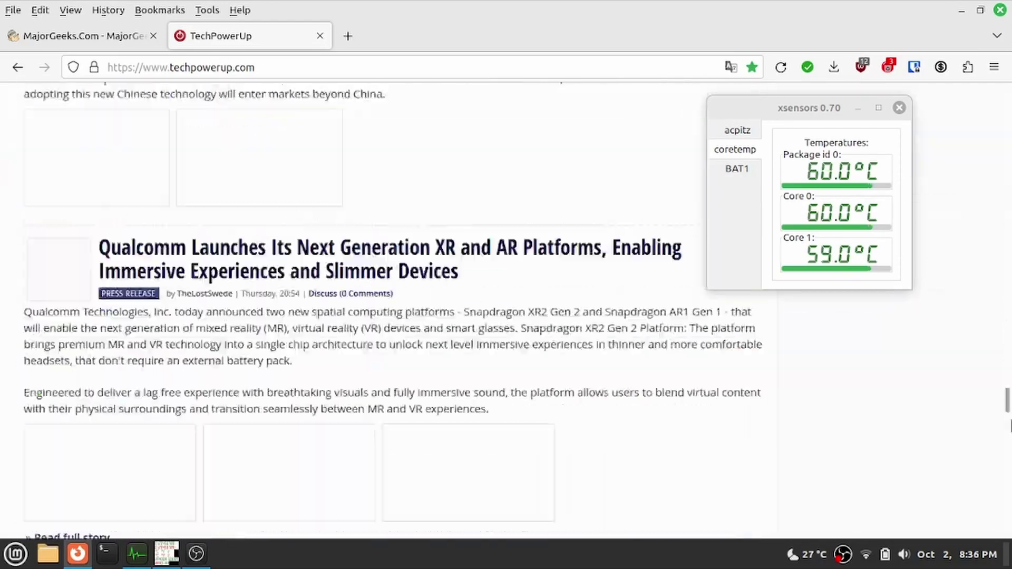
left_click(77, 35)
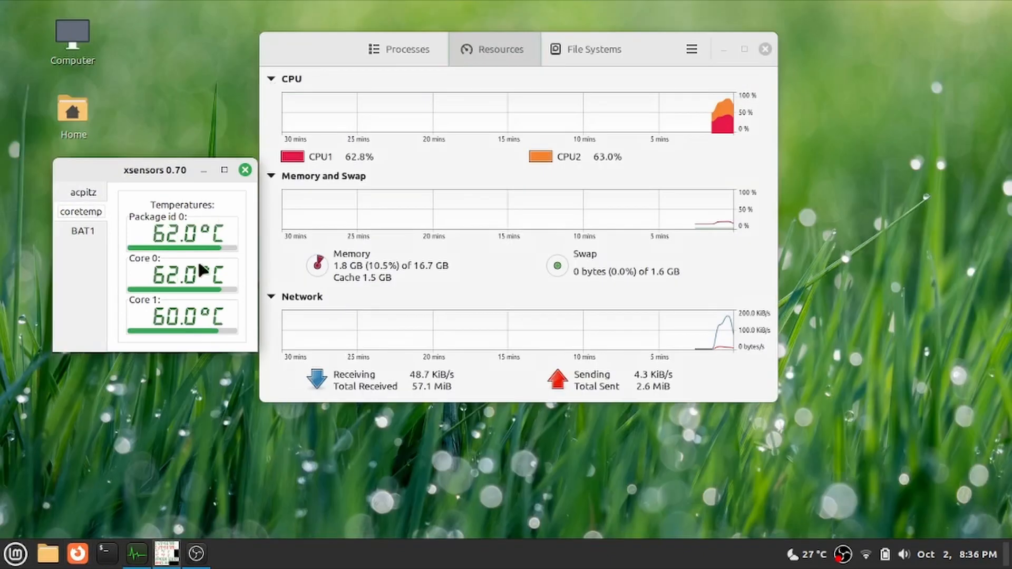
- Launch GNOME Terminal from the panel launcher
left_click(104, 554)
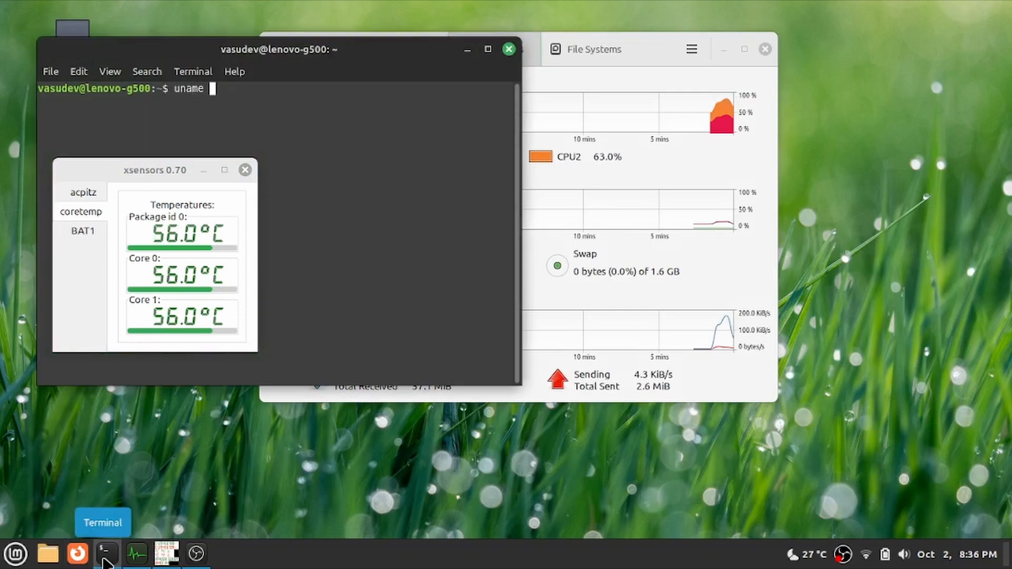